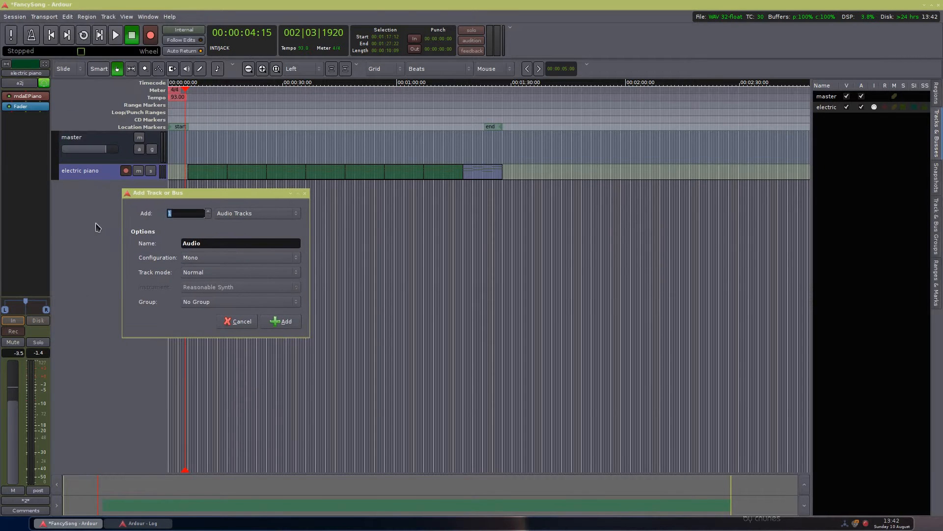
mouse_move(116, 111)
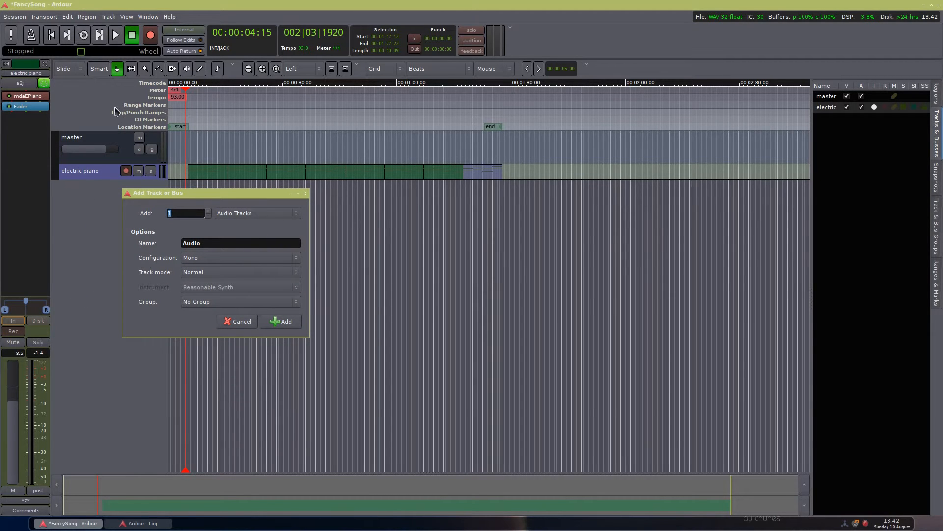
Step: Create a MIDI track named 'melody' from the Add Track/Bus dialog
left_click(255, 214)
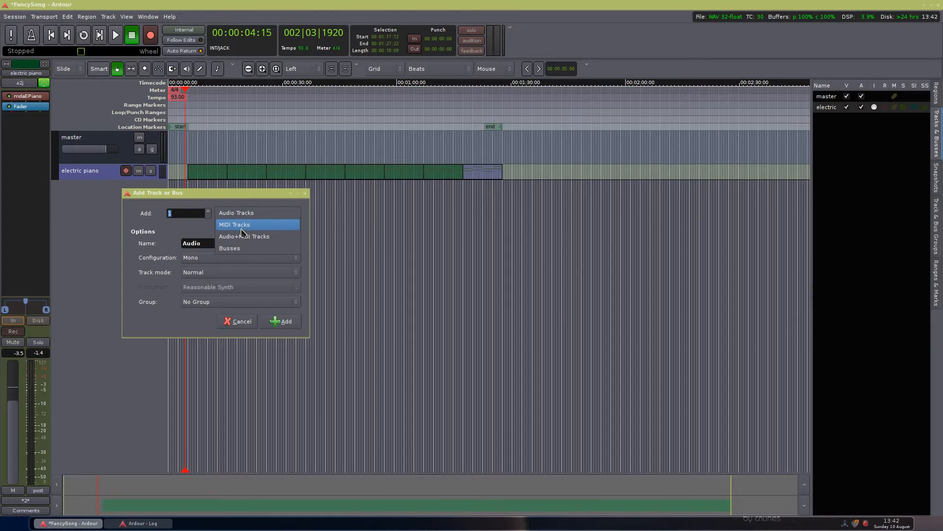
left_click(233, 224)
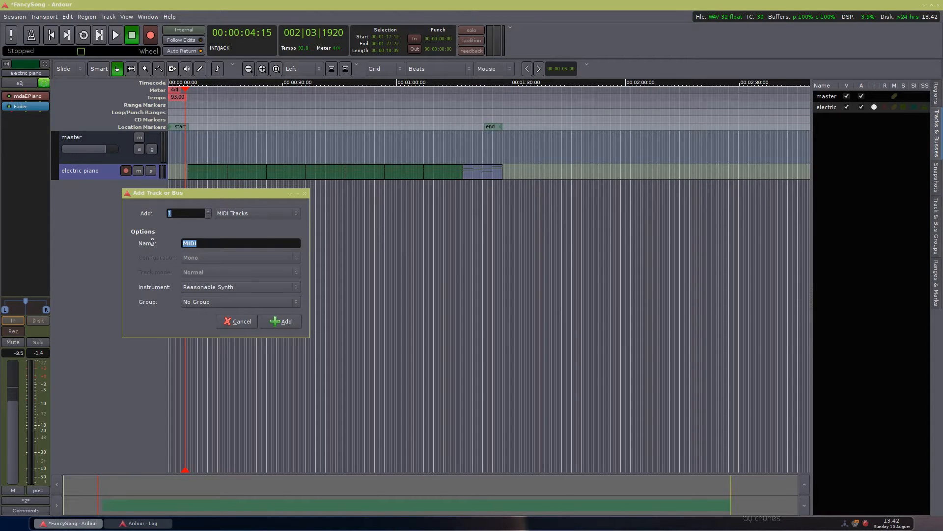
type("m")
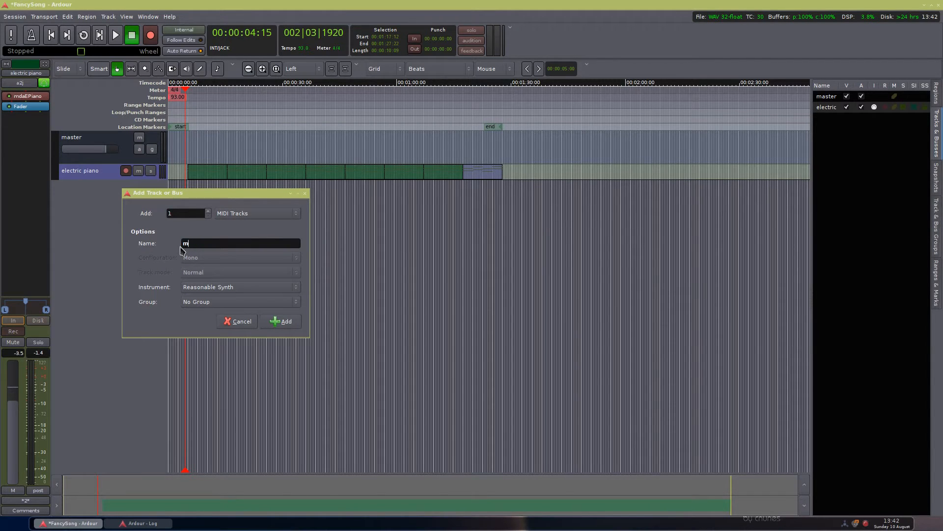
type("elody")
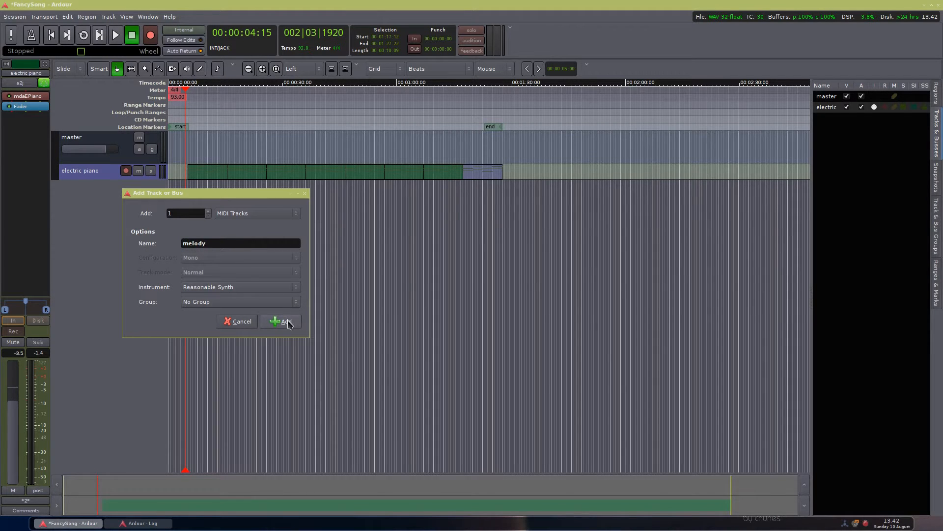
left_click(282, 320)
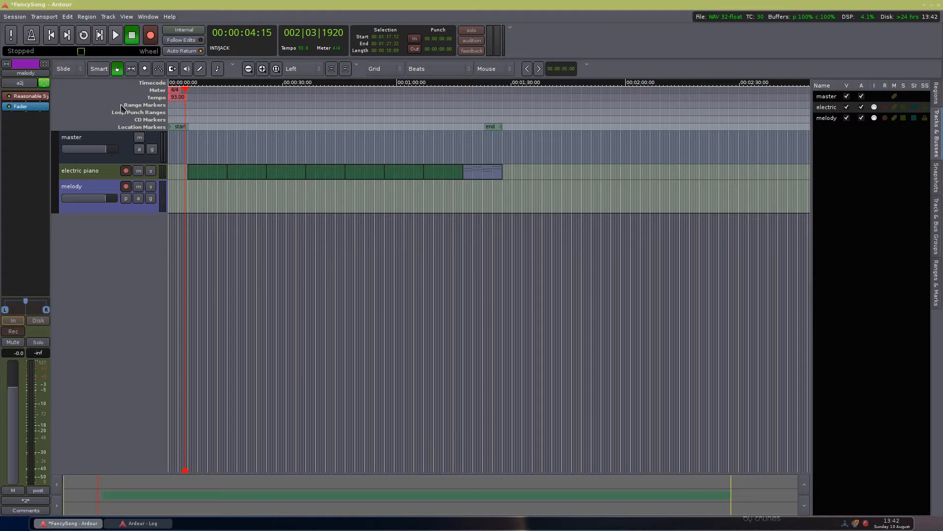
mouse_move(85, 92)
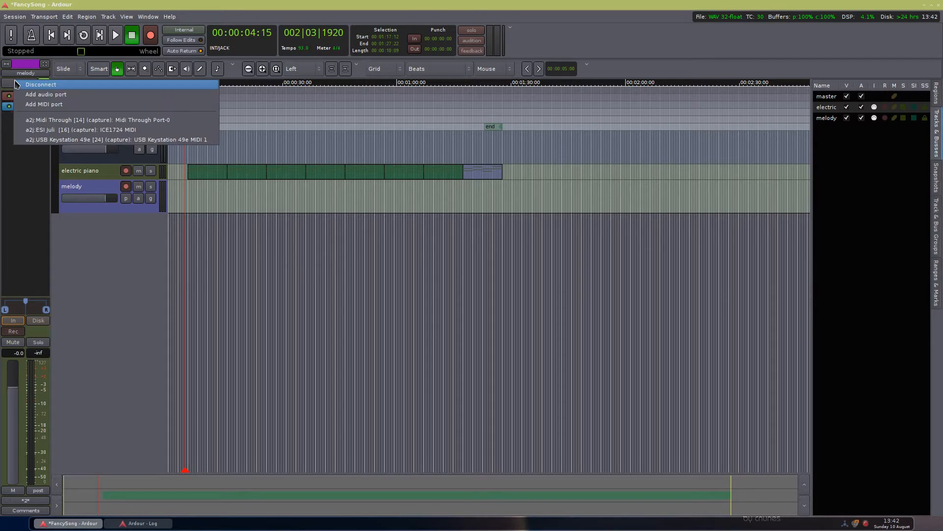
mouse_move(60, 138)
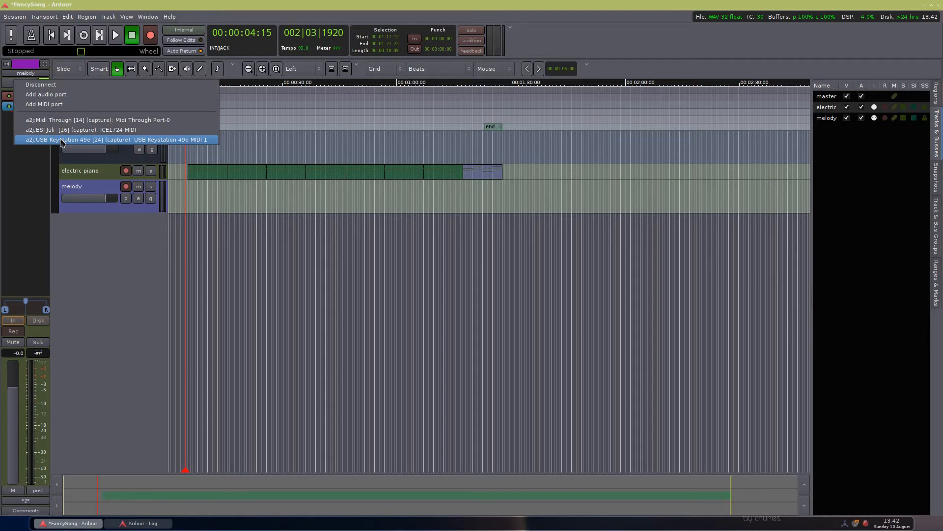
Step: Route the melody track's MIDI input from the USB Keystation 49e capture port
left_click(118, 138)
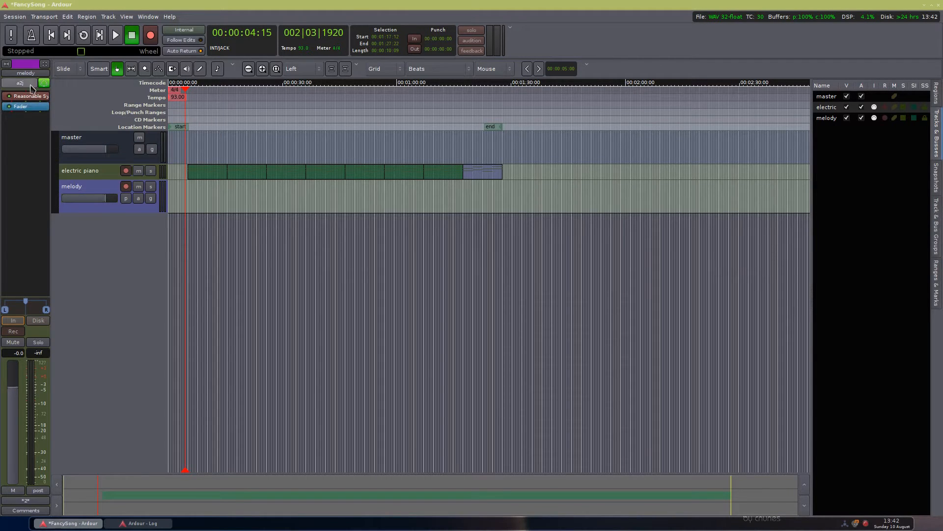
mouse_move(20, 83)
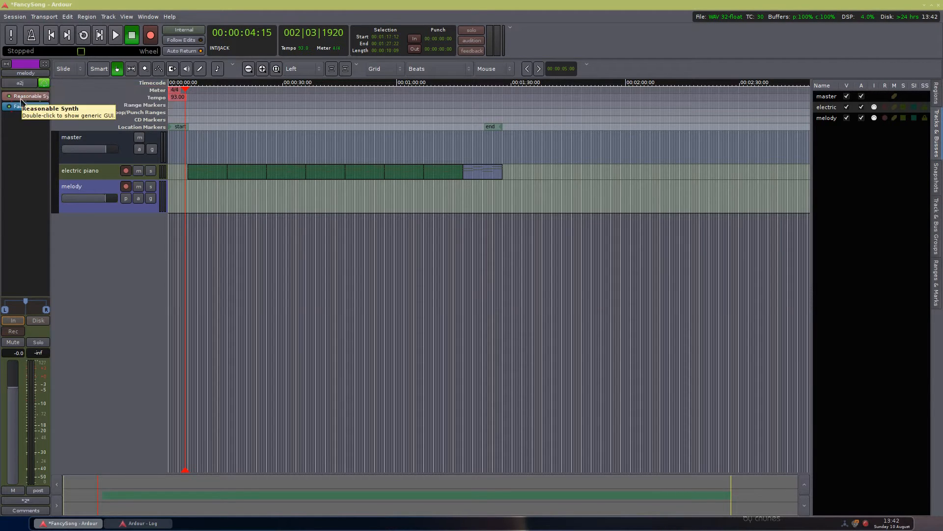
Step: Delete Reasonable Synth from the melody strip and reselect the melody track
right_click(23, 97)
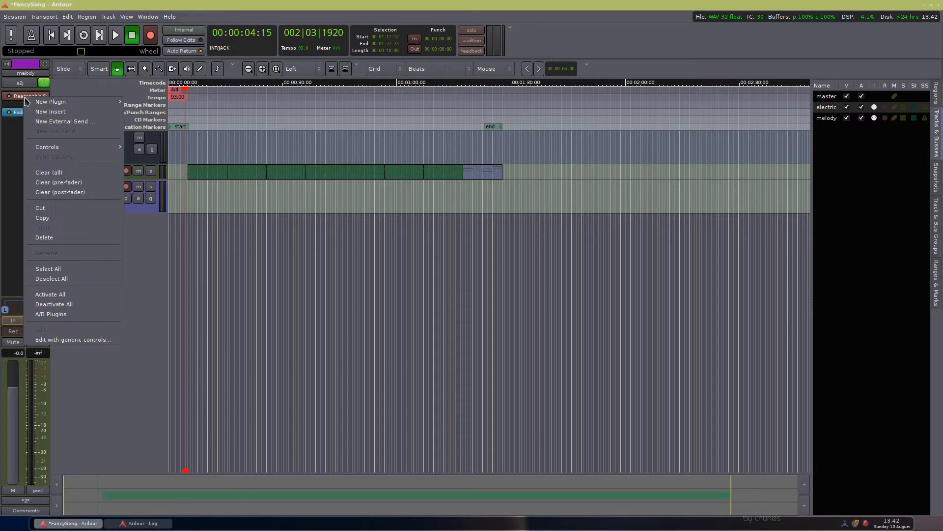
mouse_move(69, 237)
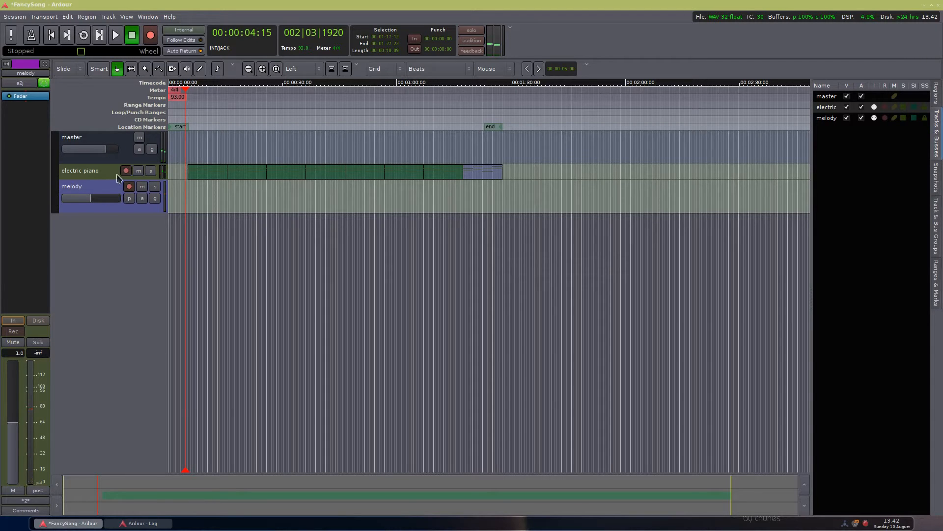
mouse_move(85, 175)
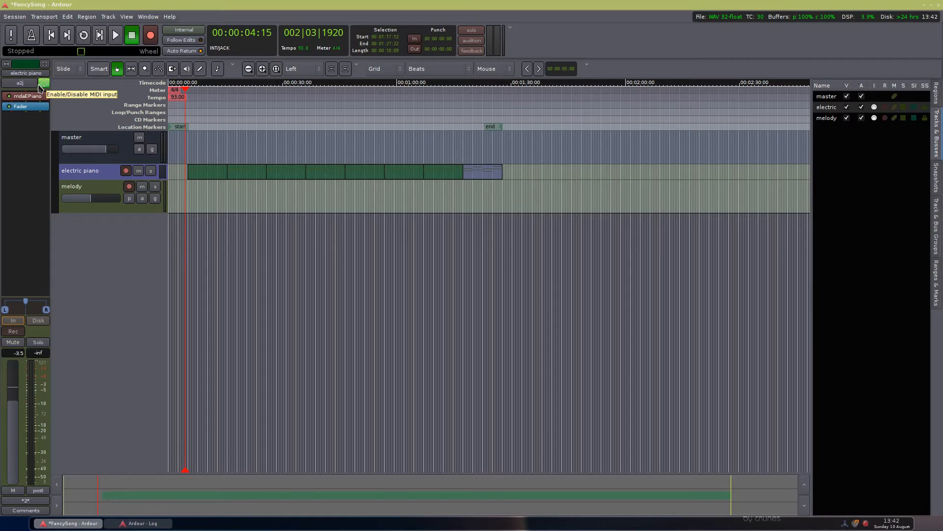
mouse_move(20, 106)
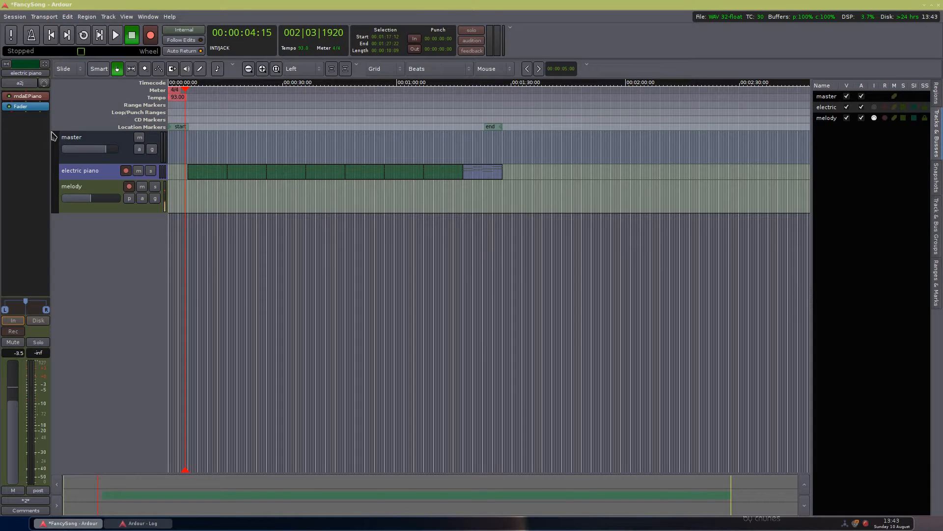
mouse_move(104, 187)
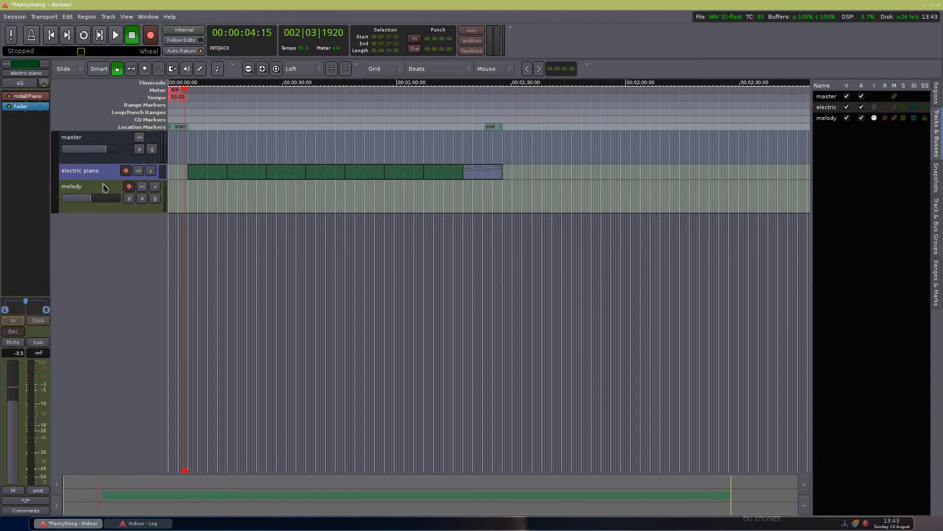
left_click(71, 186)
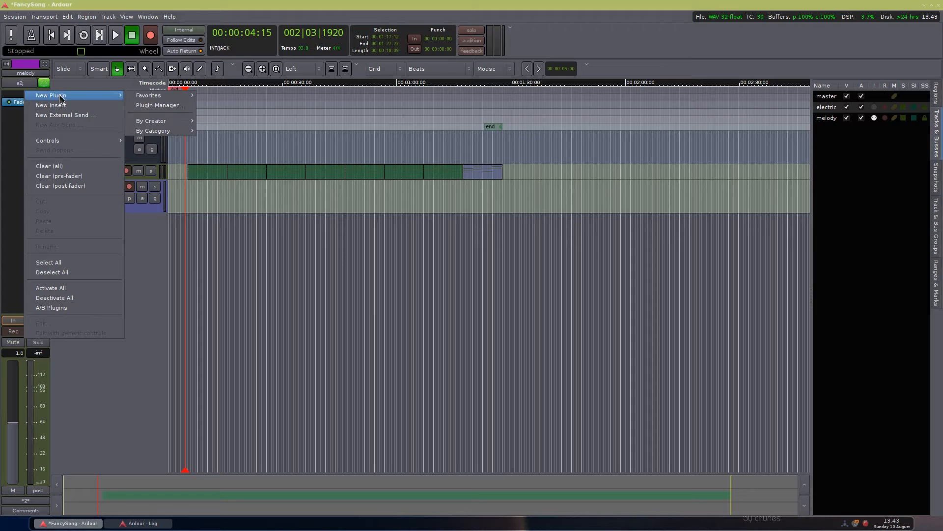
Step: Insert the mdaEPiano instrument on the melody track via the Plugin Manager filtered for 'epi'
left_click(159, 105)
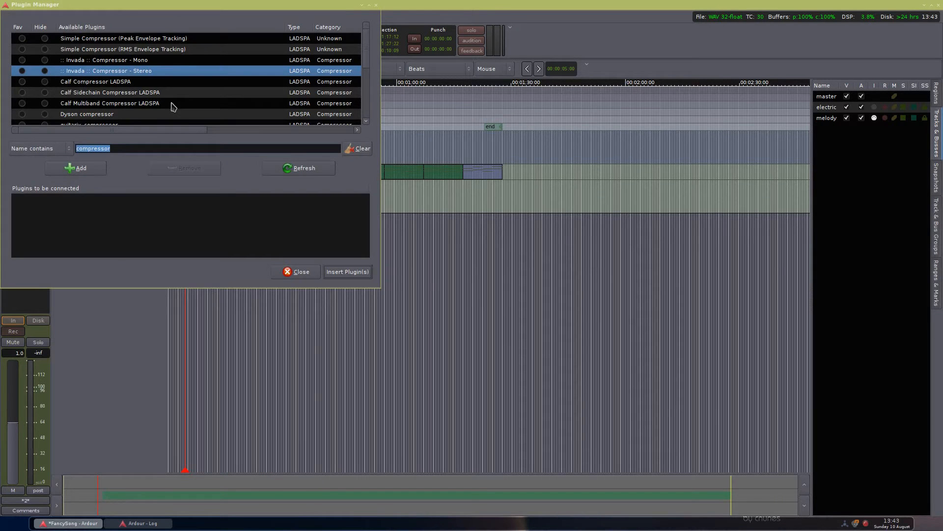
mouse_move(35, 156)
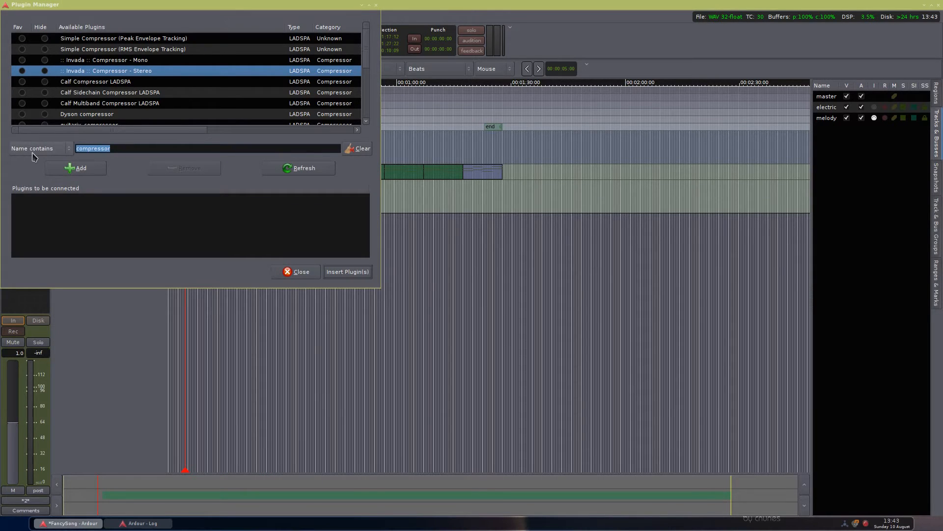
type("e")
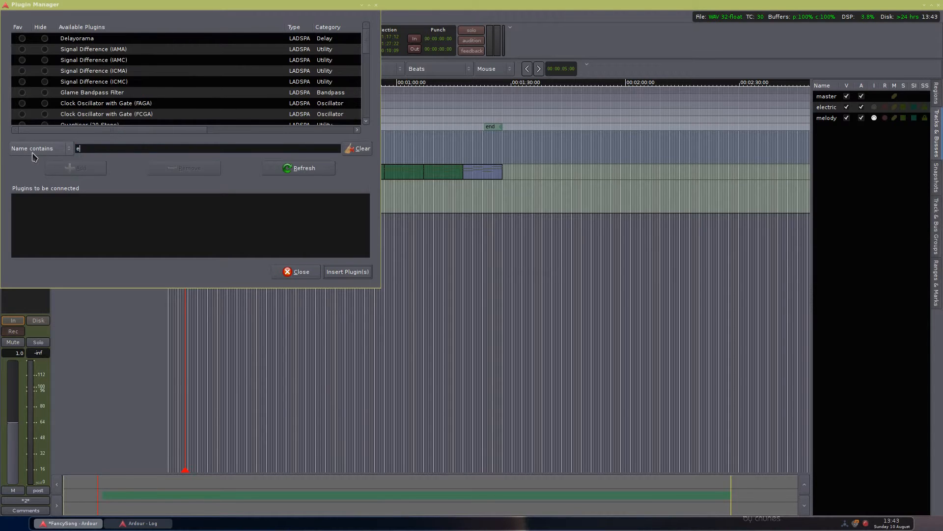
type("pi")
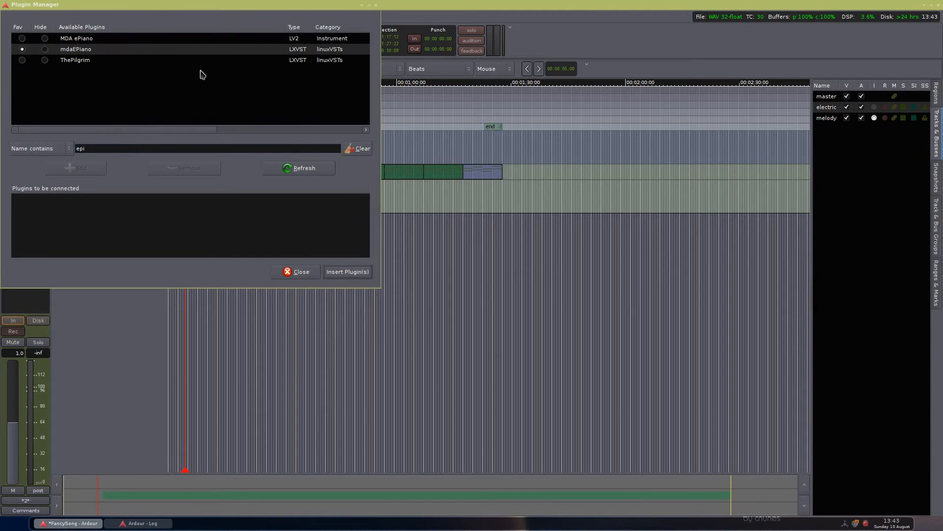
left_click(76, 49)
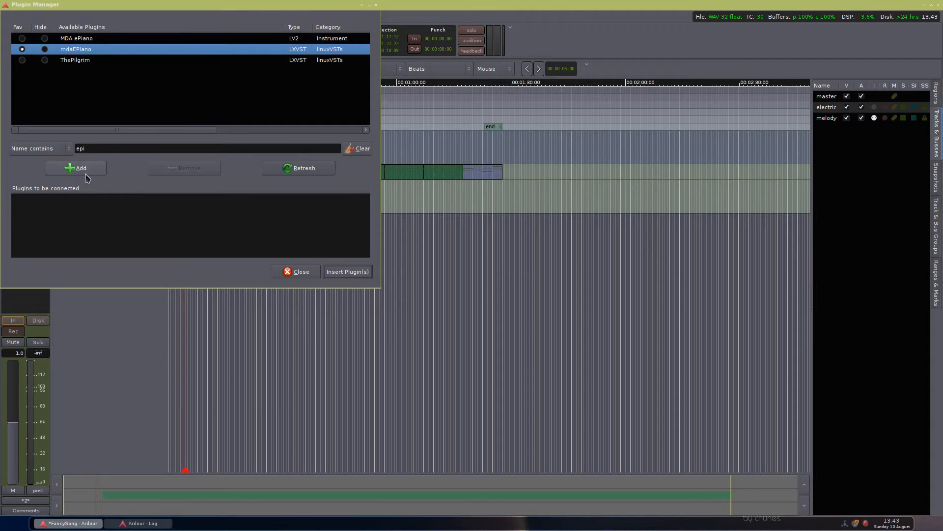
left_click(75, 169)
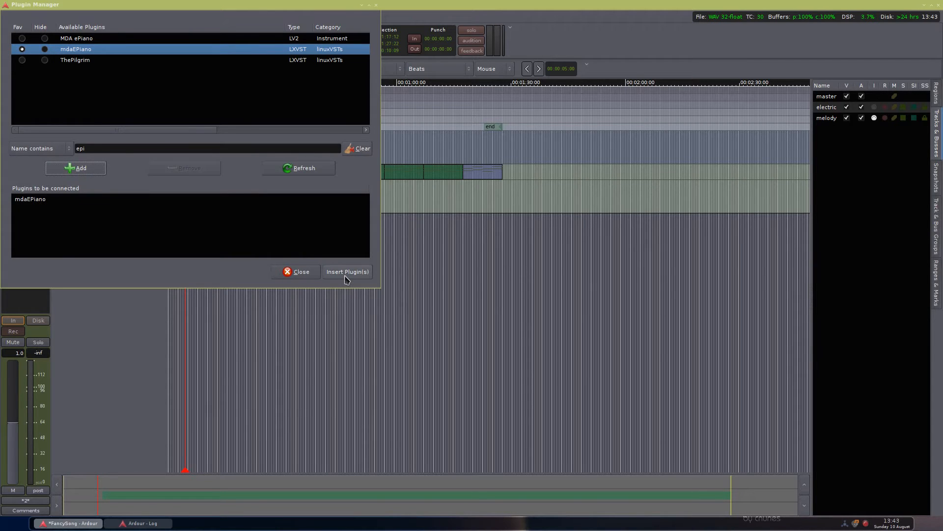
left_click(346, 271)
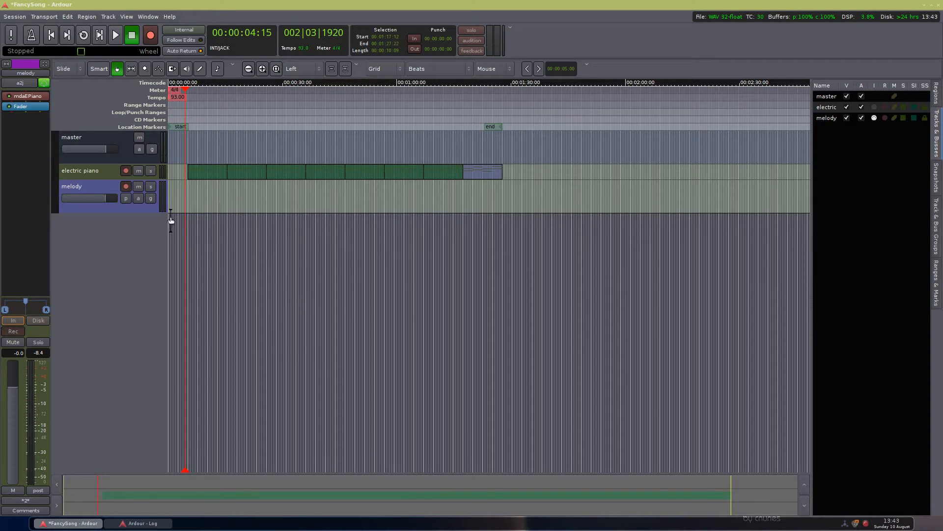
mouse_move(269, 253)
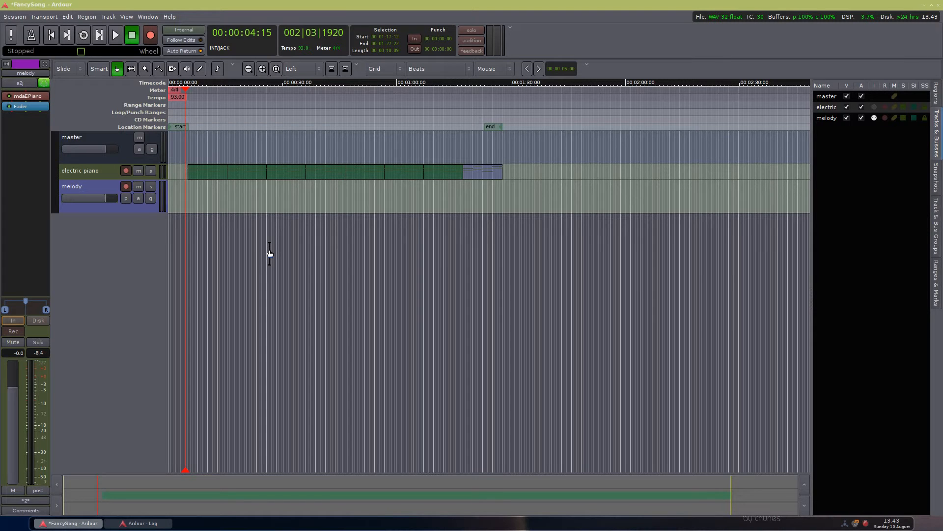
mouse_move(283, 207)
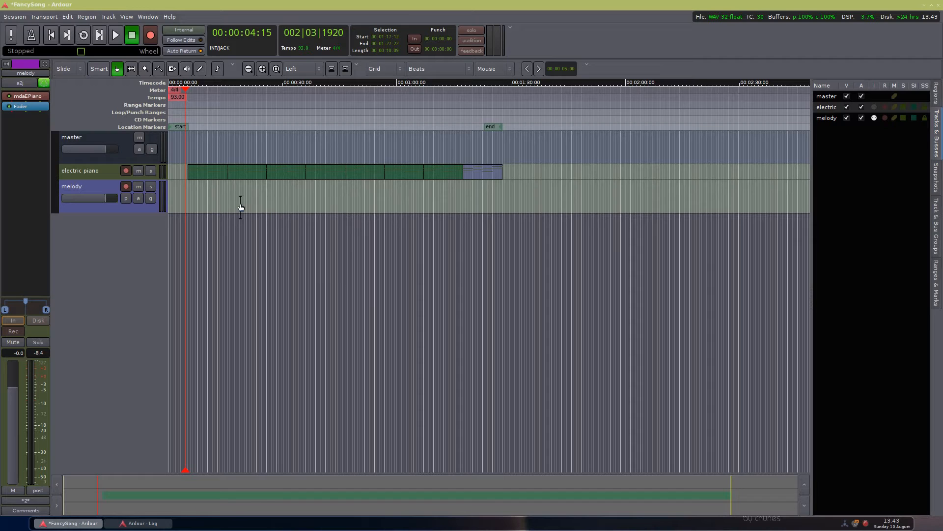
mouse_move(161, 190)
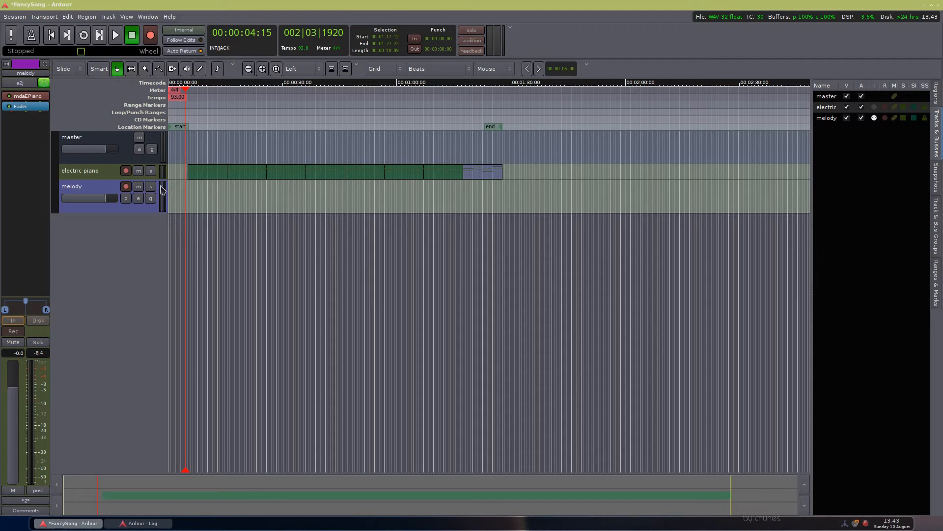
Step: Play the session briefly, then stop and return to the start position
left_click(114, 35)
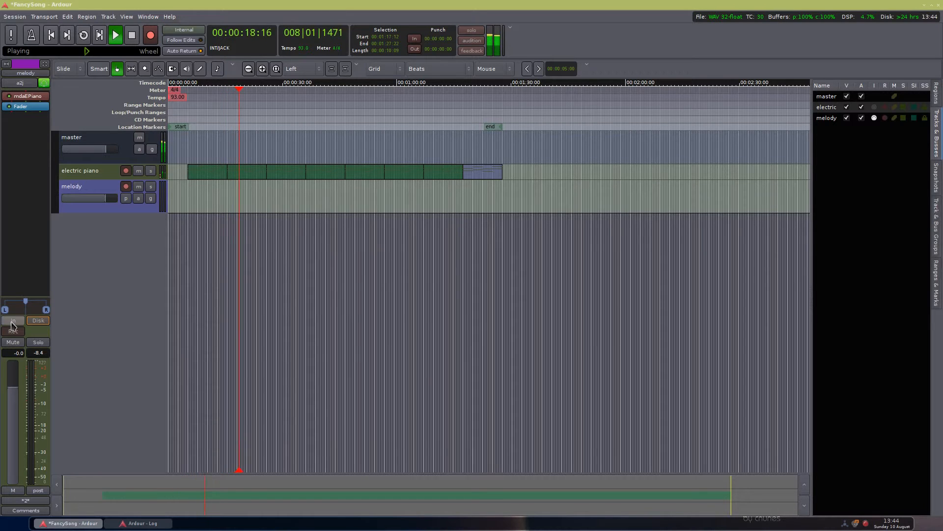
left_click(13, 320)
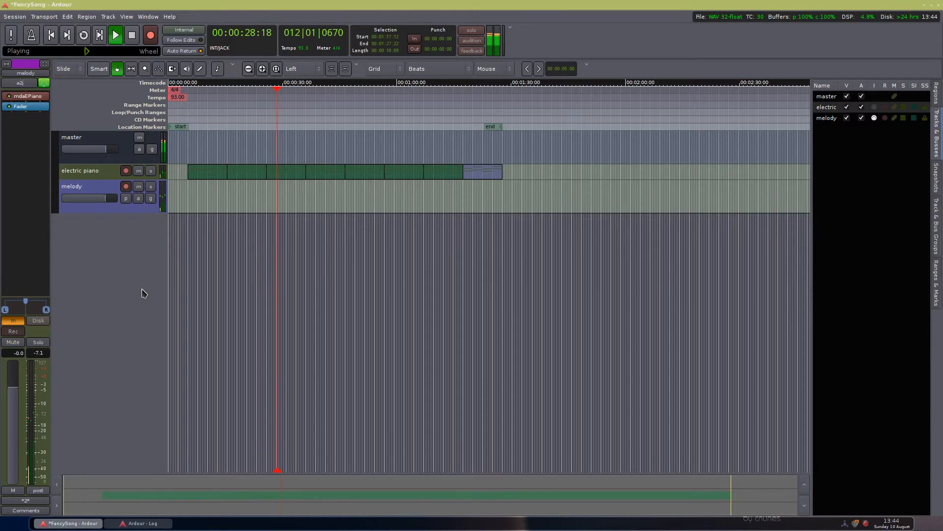
left_click(130, 34)
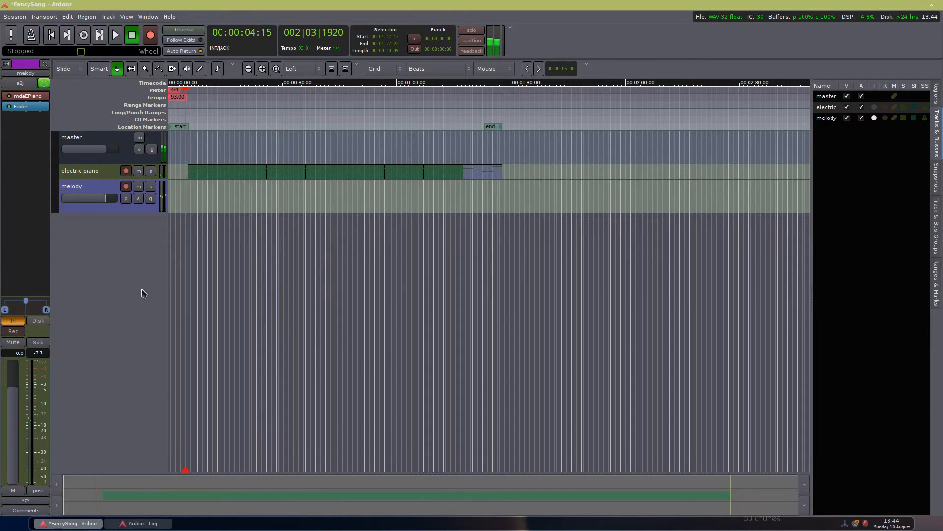
mouse_move(241, 184)
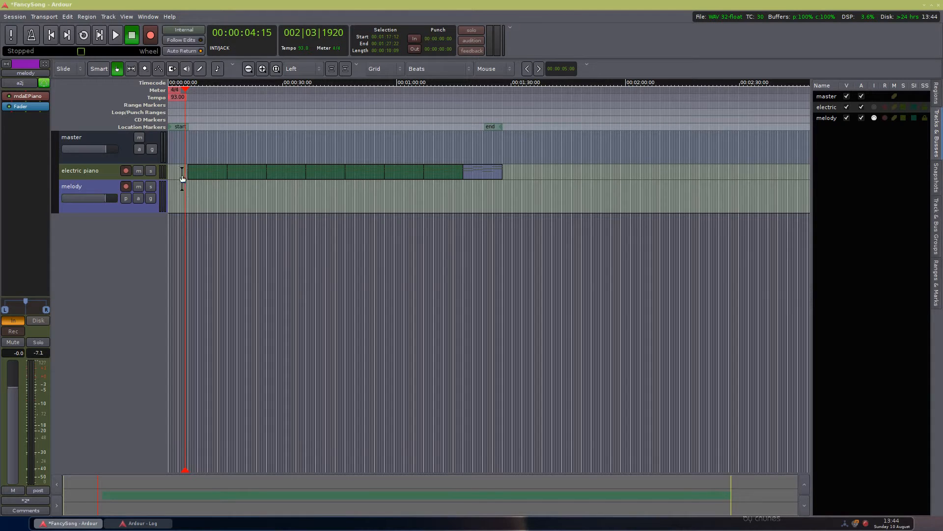
mouse_move(170, 112)
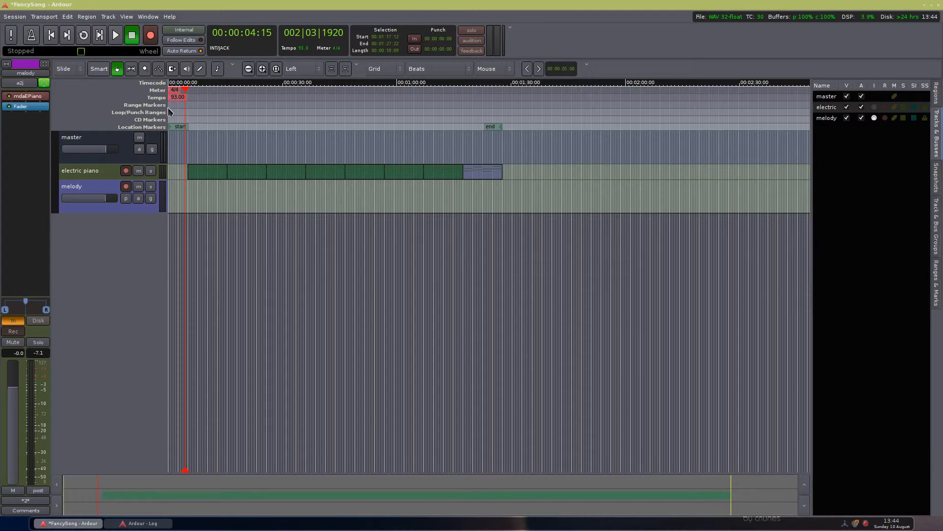
mouse_move(31, 36)
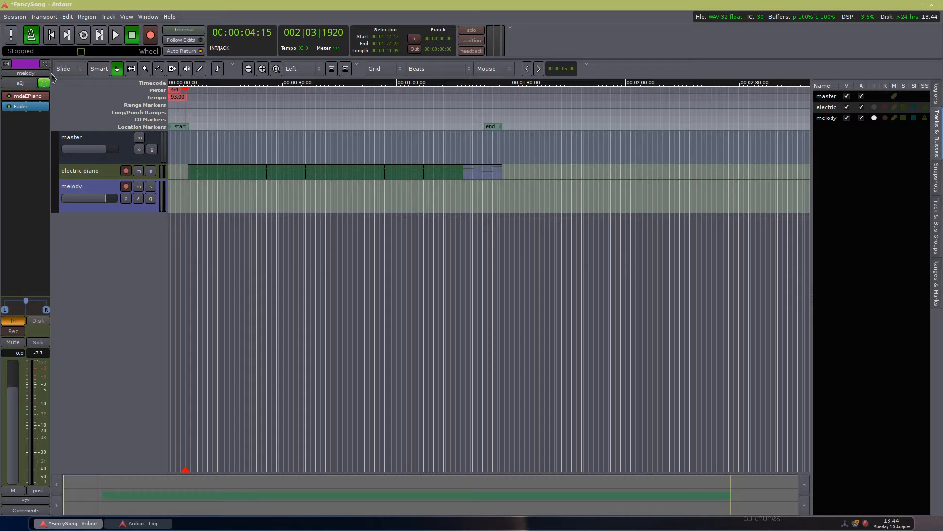
Step: Run a test playback from the session start with the metronome click, then stop
left_click(115, 34)
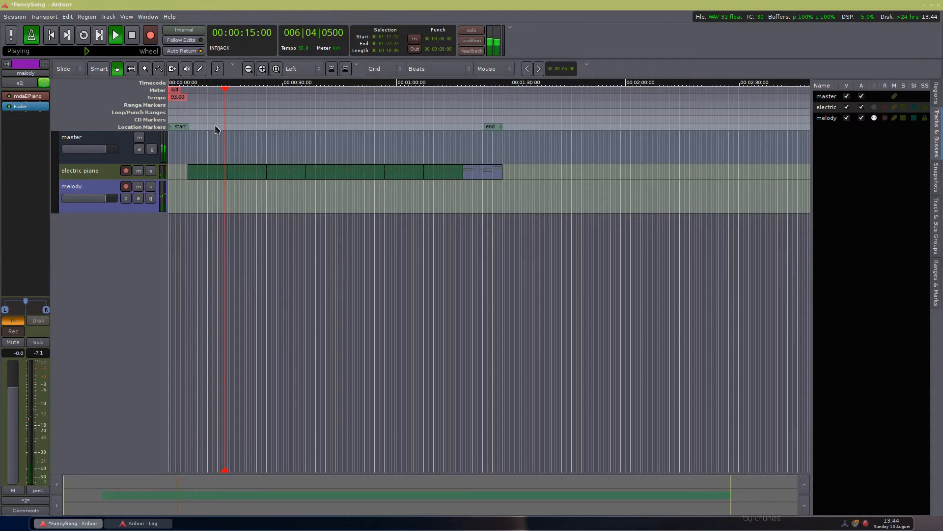
left_click(130, 34)
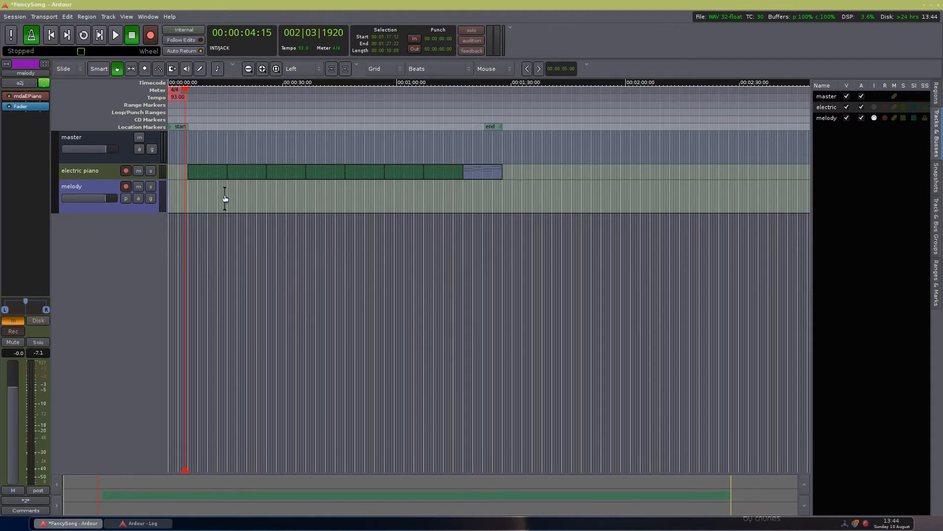
mouse_move(244, 187)
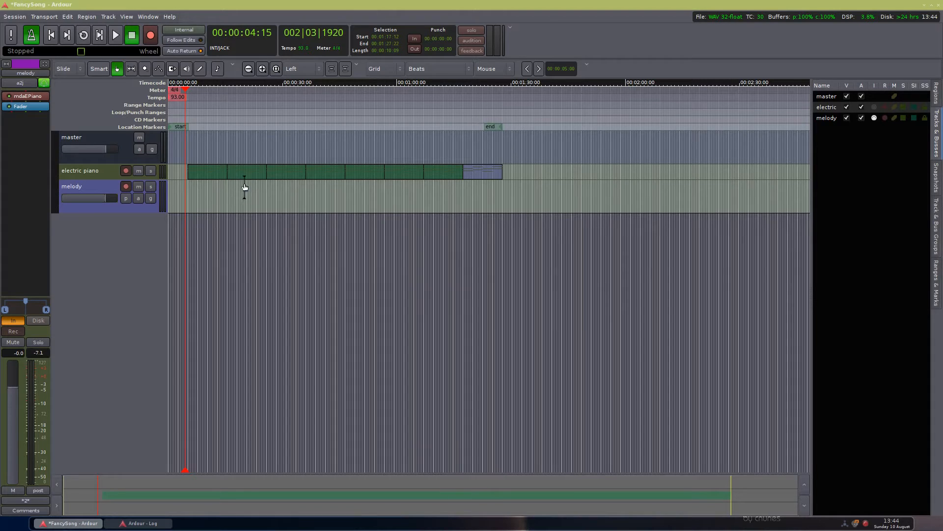
mouse_move(119, 257)
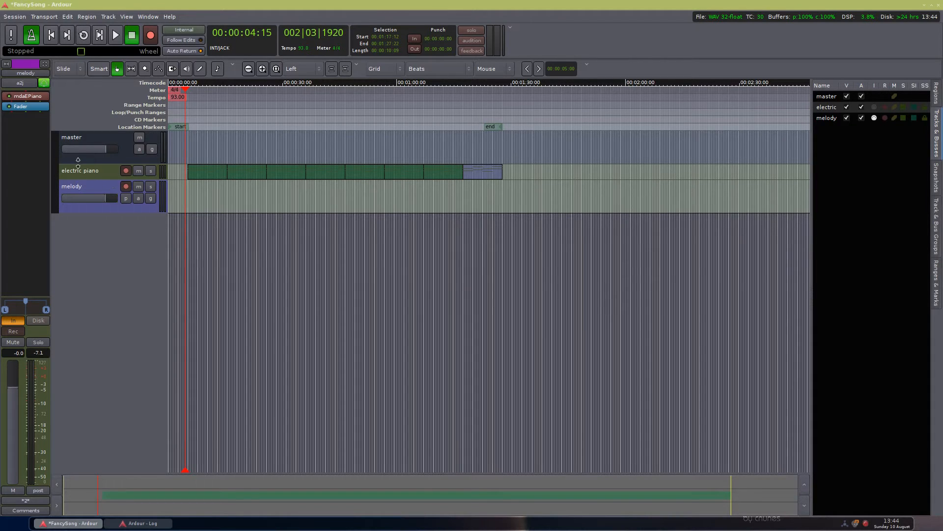
mouse_move(51, 233)
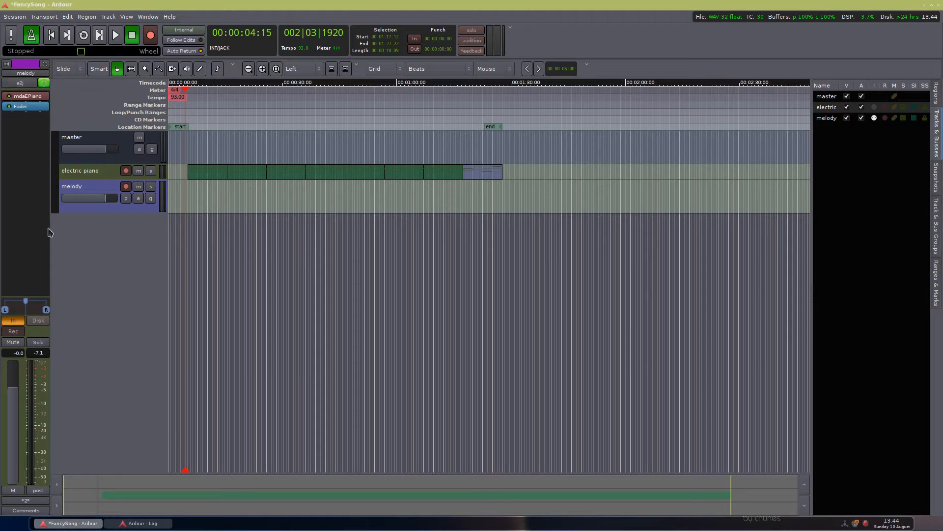
mouse_move(13, 319)
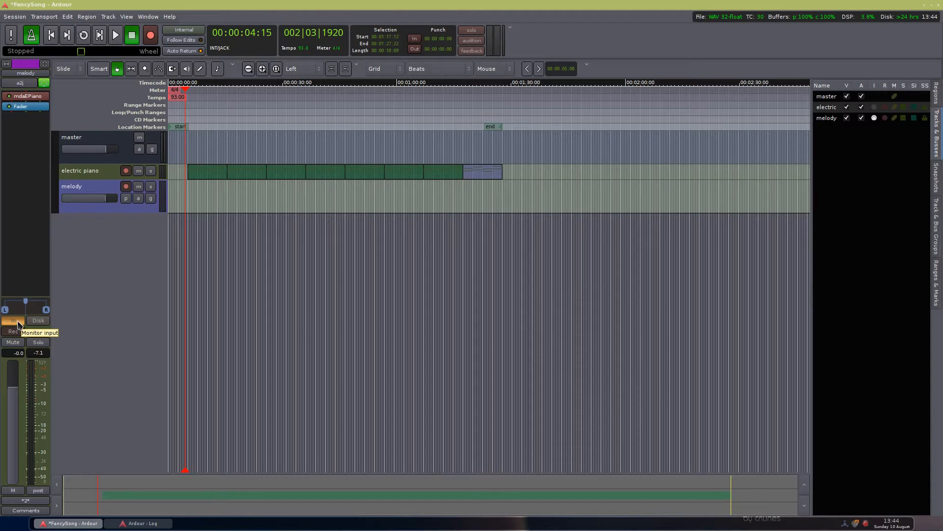
mouse_move(119, 298)
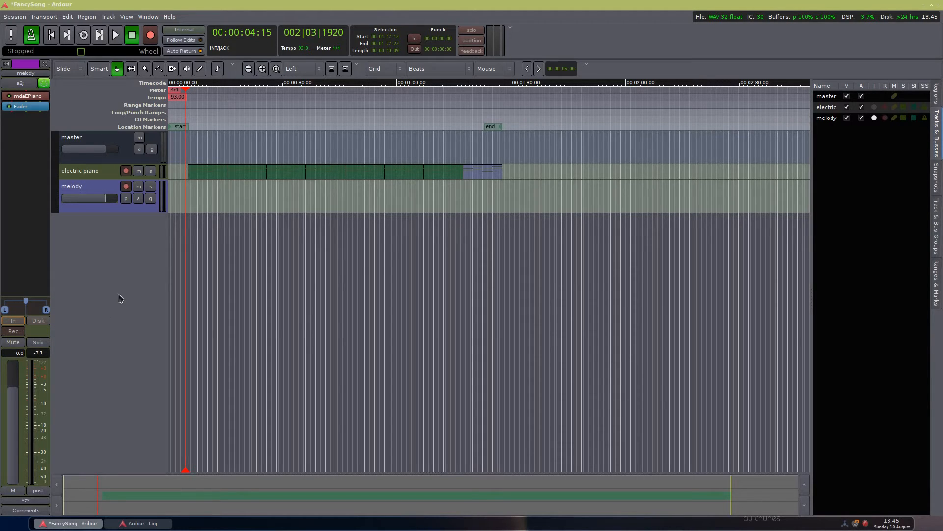
mouse_move(102, 300)
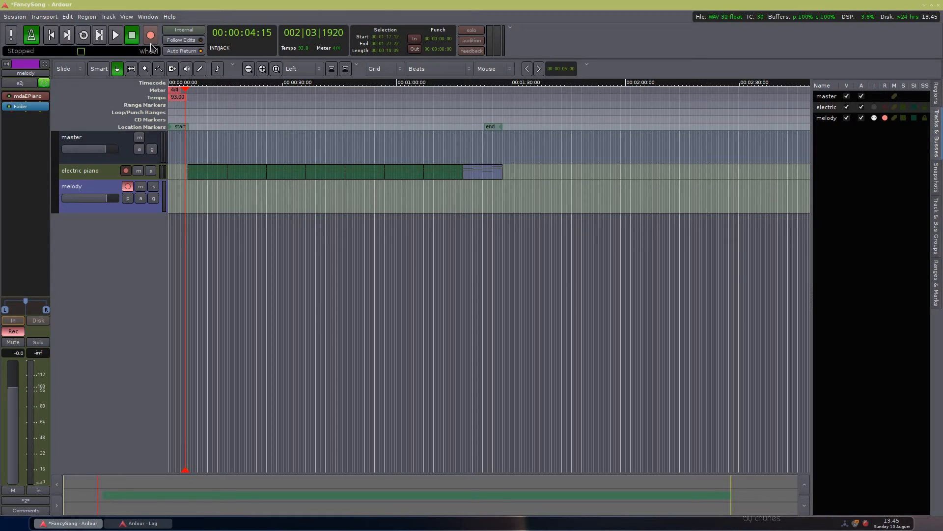
mouse_move(149, 34)
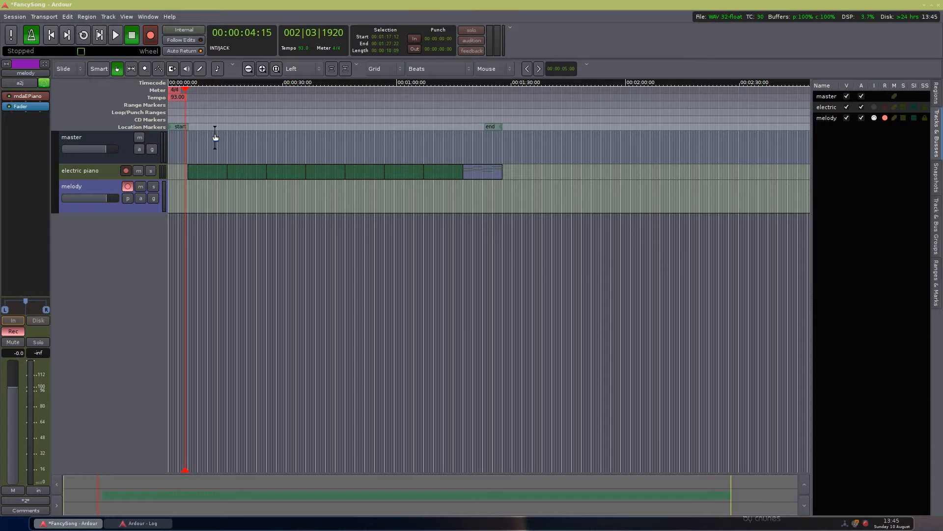
Step: Record the melody-1 MIDI region by playing while the melody track is armed
left_click(115, 35)
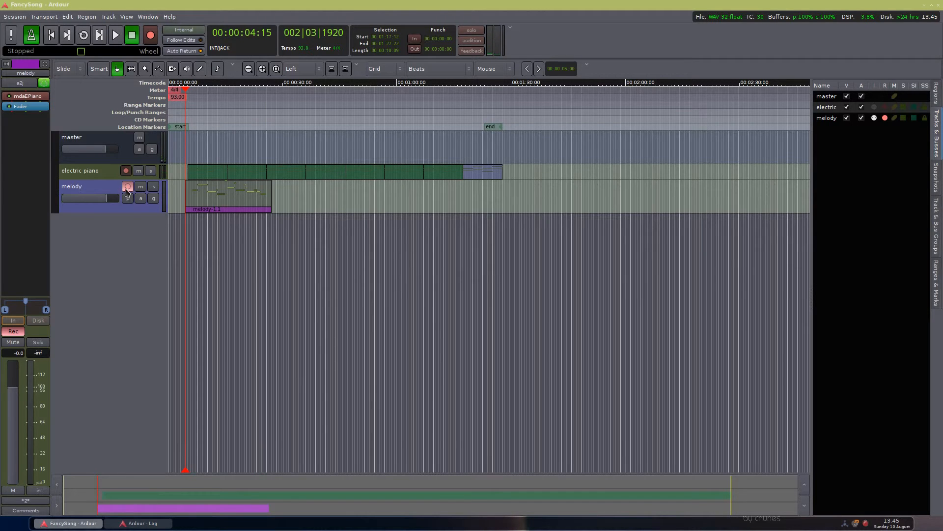
mouse_move(128, 185)
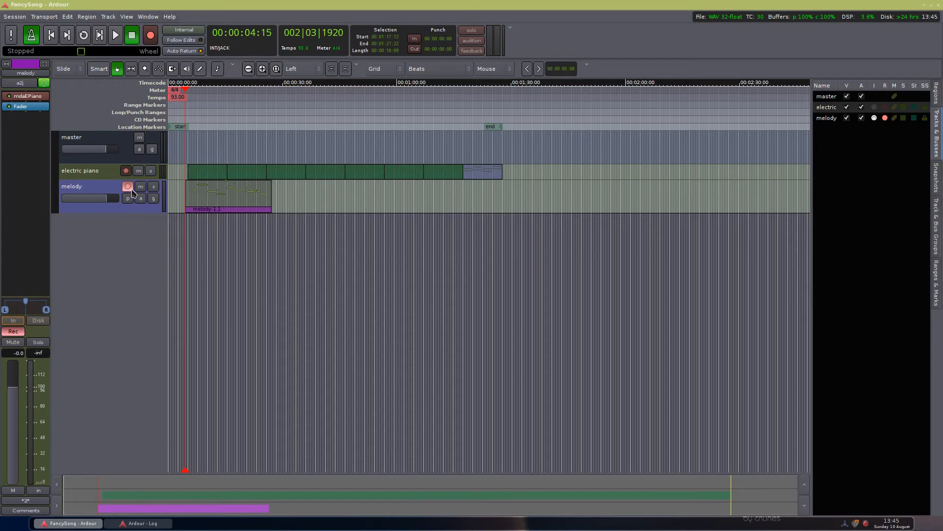
Step: Disarm the melody track's record button and play back the recorded melody
left_click(127, 185)
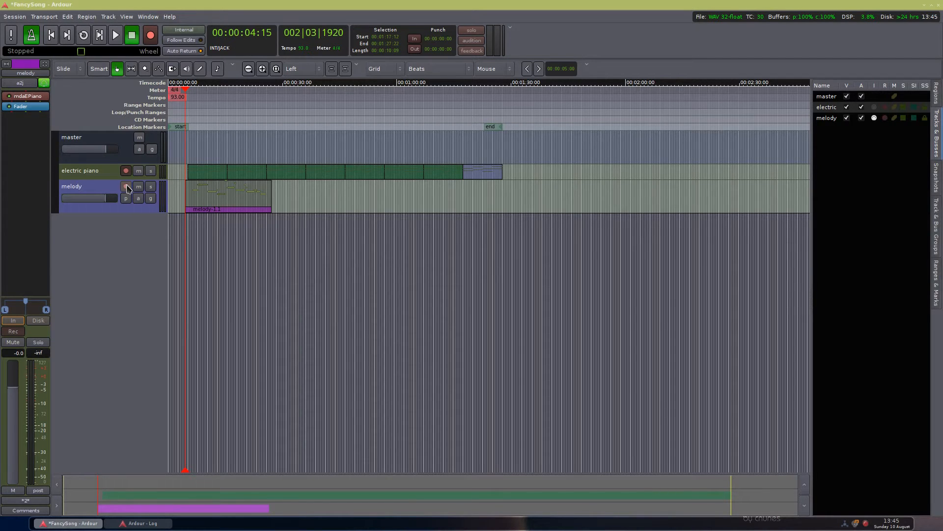
mouse_move(31, 34)
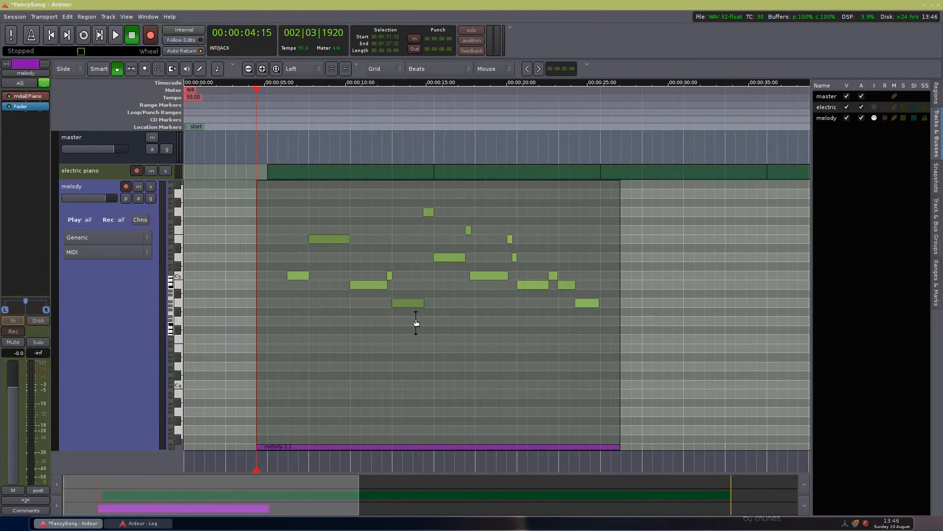
mouse_move(281, 264)
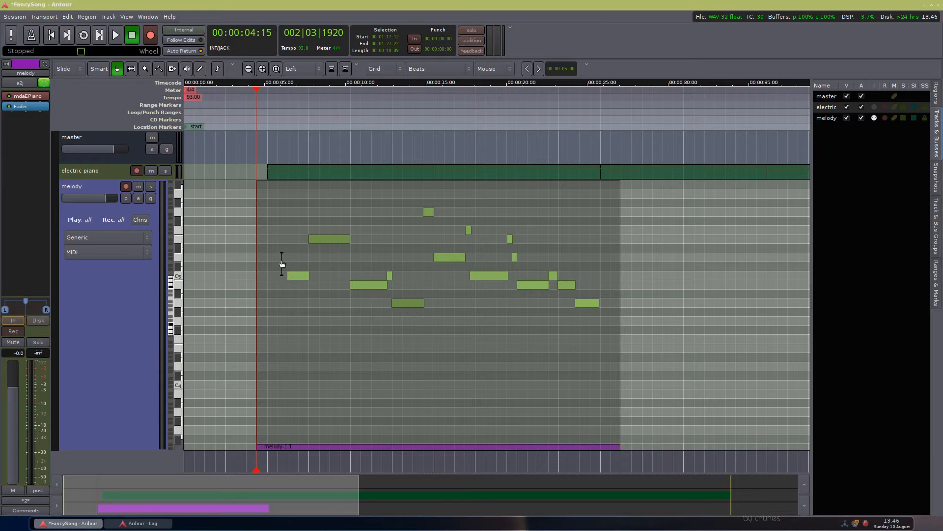
mouse_move(319, 257)
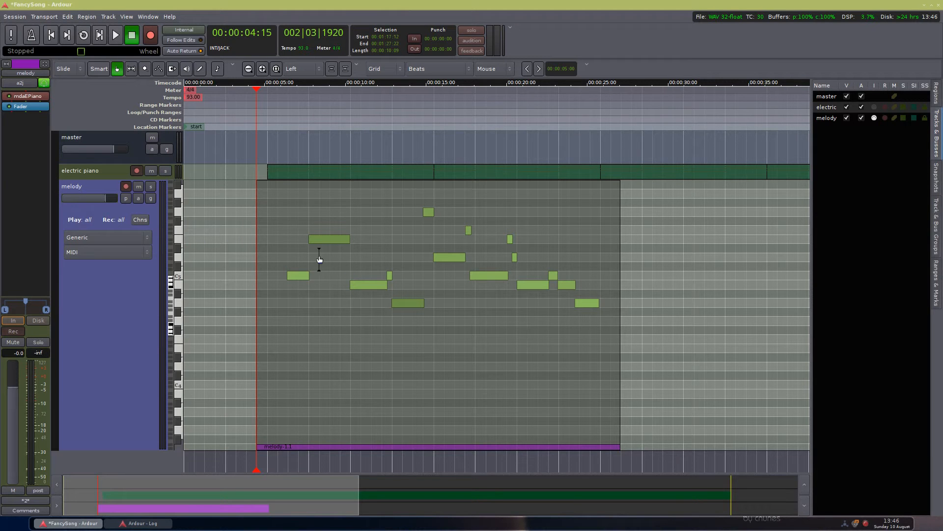
left_click(114, 34)
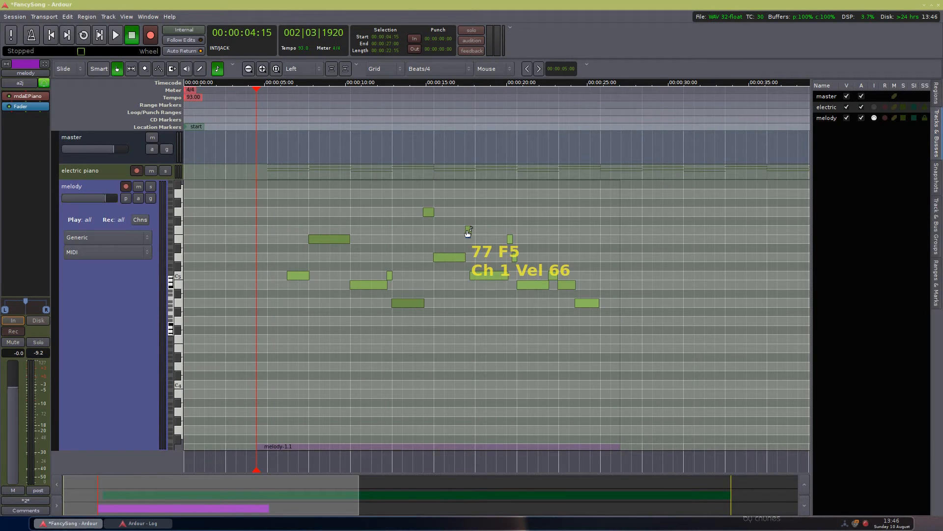
Step: Draw a short F5 note in melody-1 and audition it from bar 5
left_click(468, 230)
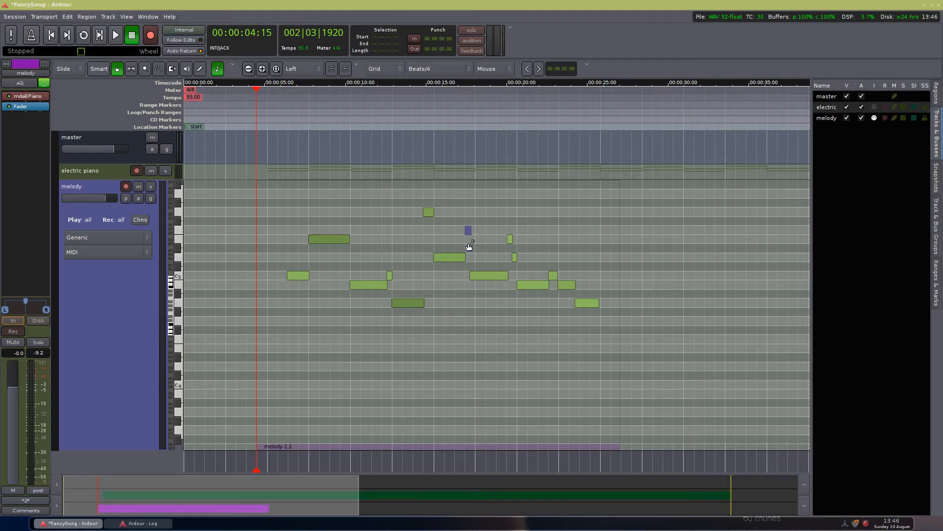
mouse_move(468, 229)
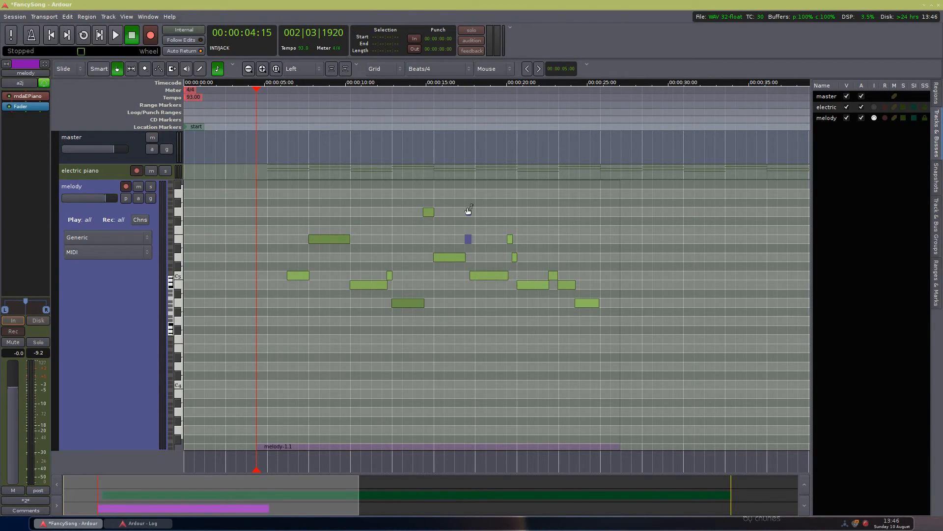
left_click(390, 82)
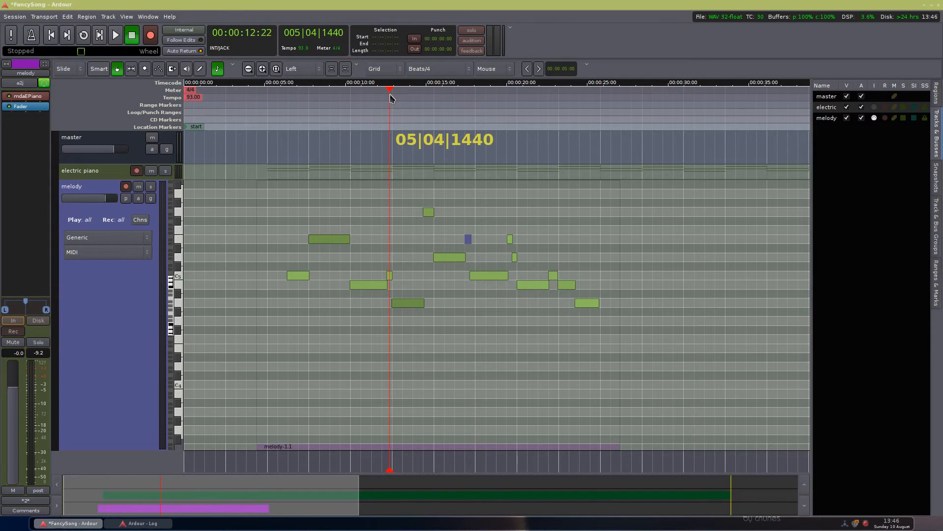
left_click(115, 34)
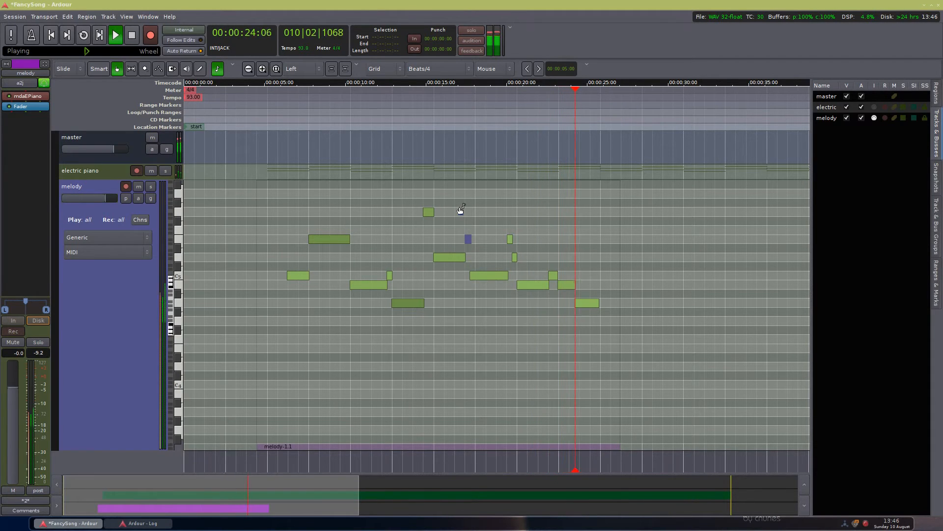
left_click(131, 34)
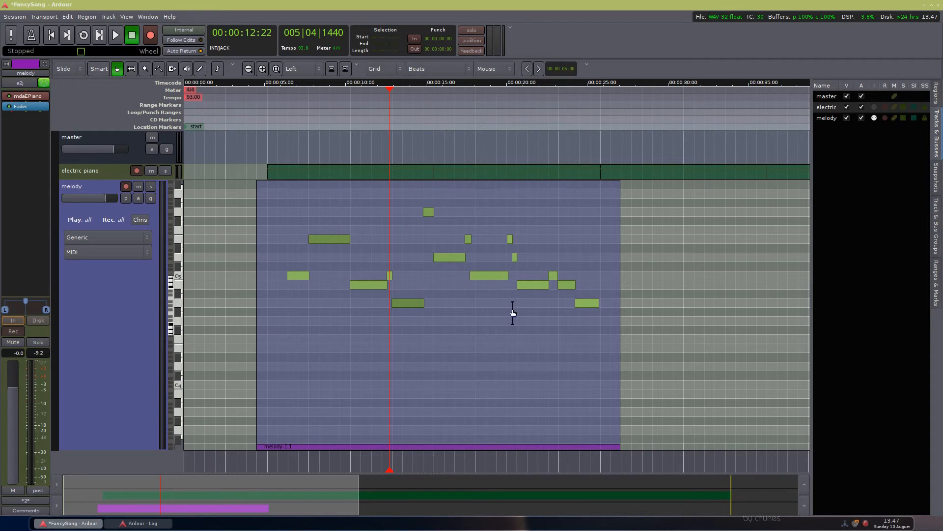
mouse_move(507, 298)
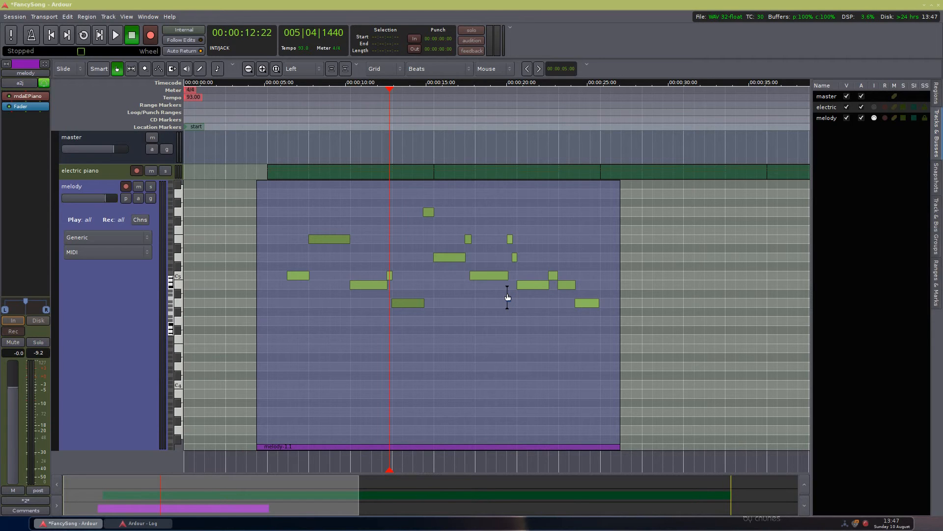
mouse_move(448, 278)
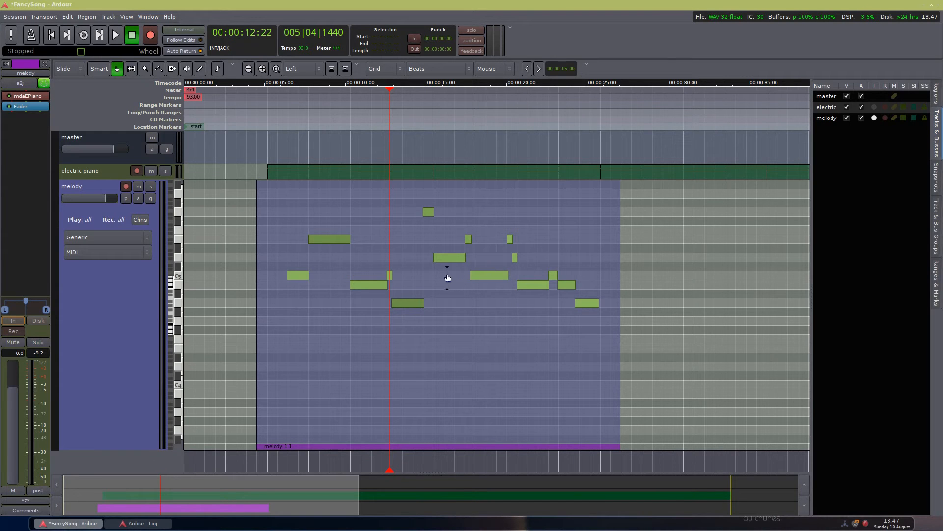
mouse_move(540, 322)
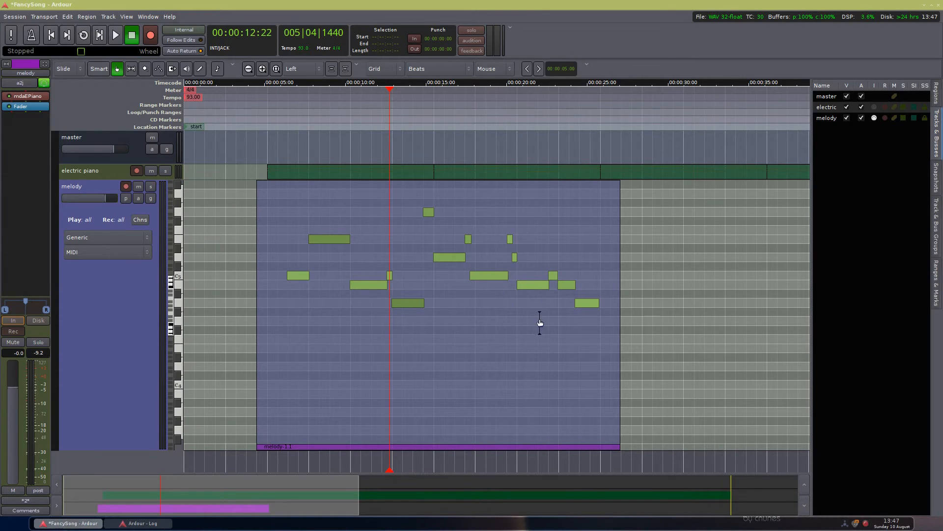
mouse_move(480, 313)
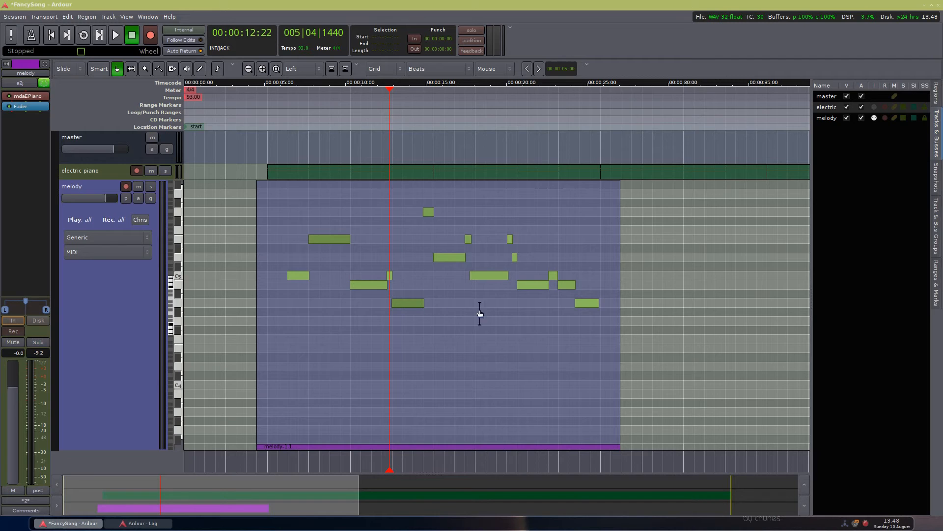
mouse_move(473, 310)
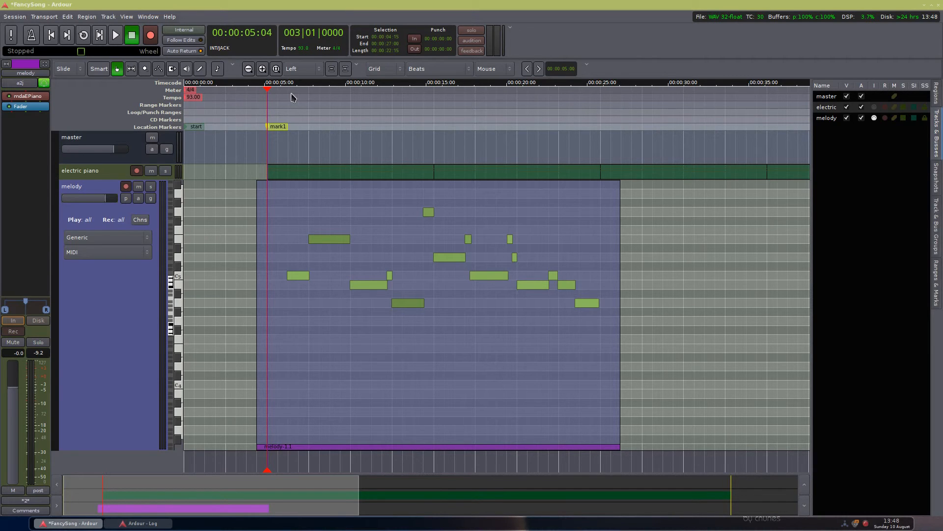
Step: Rename the mark1 marker to 'fancy stuff here'
left_click(277, 127)
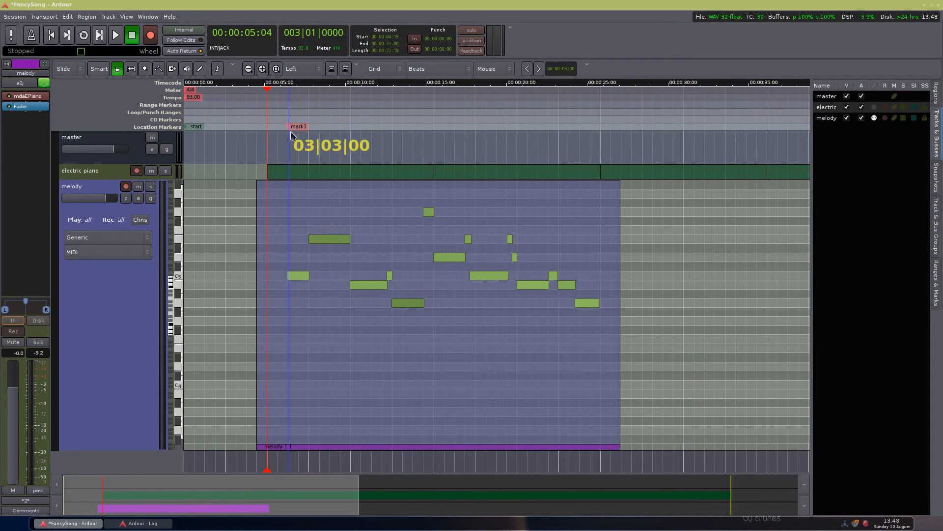
right_click(299, 127)
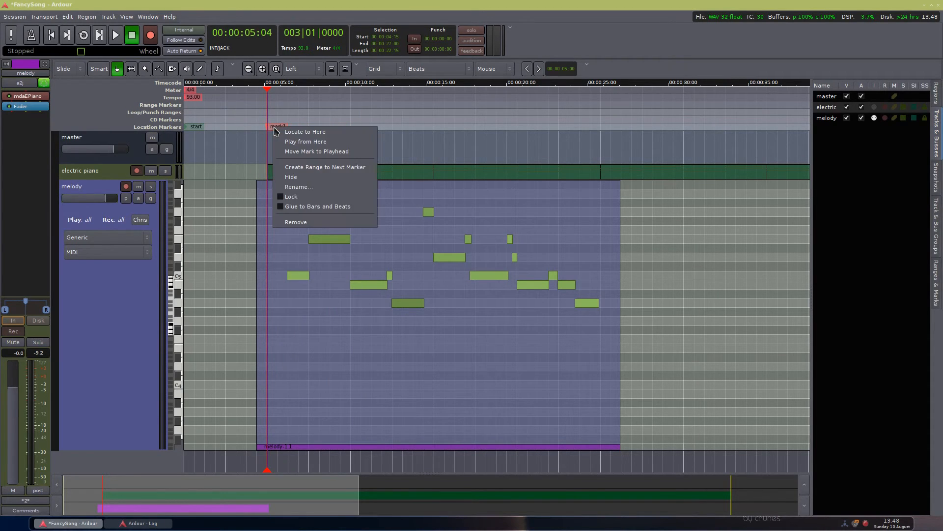
left_click(299, 187)
type("fancy")
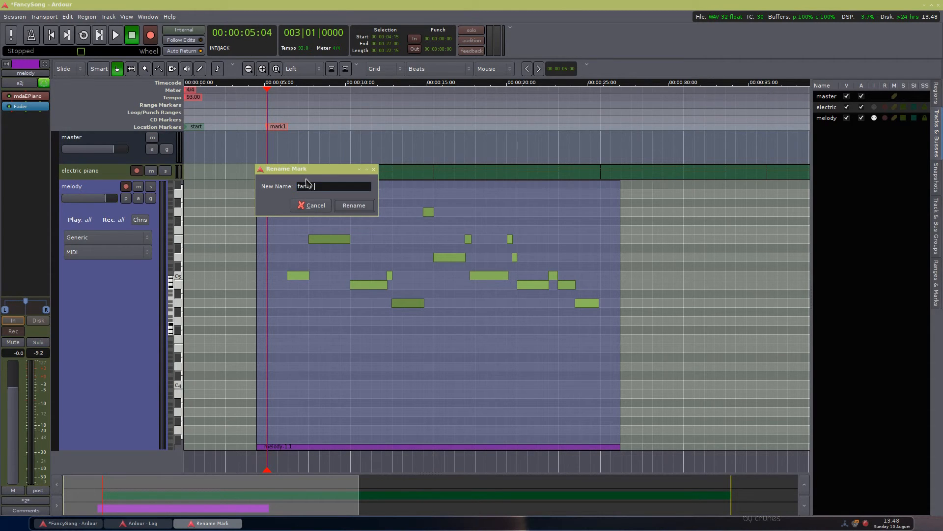
left_click(354, 205)
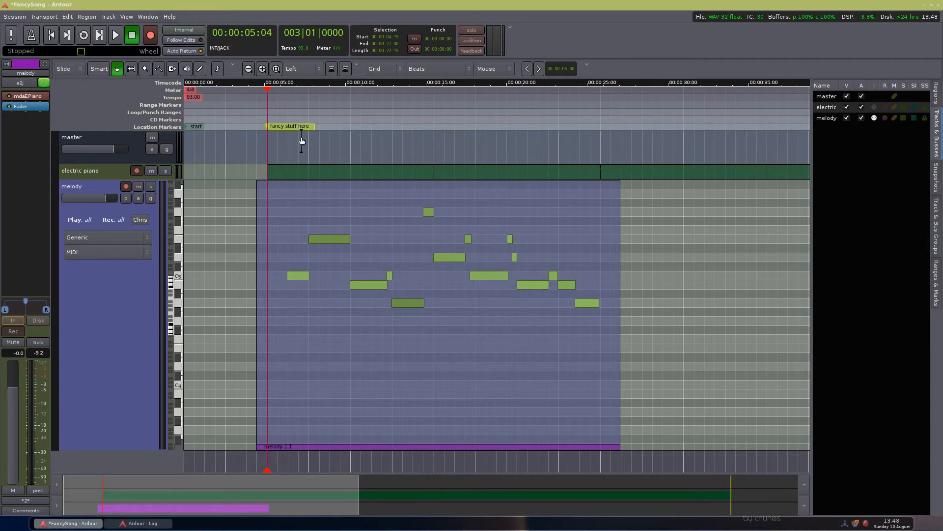
mouse_move(326, 127)
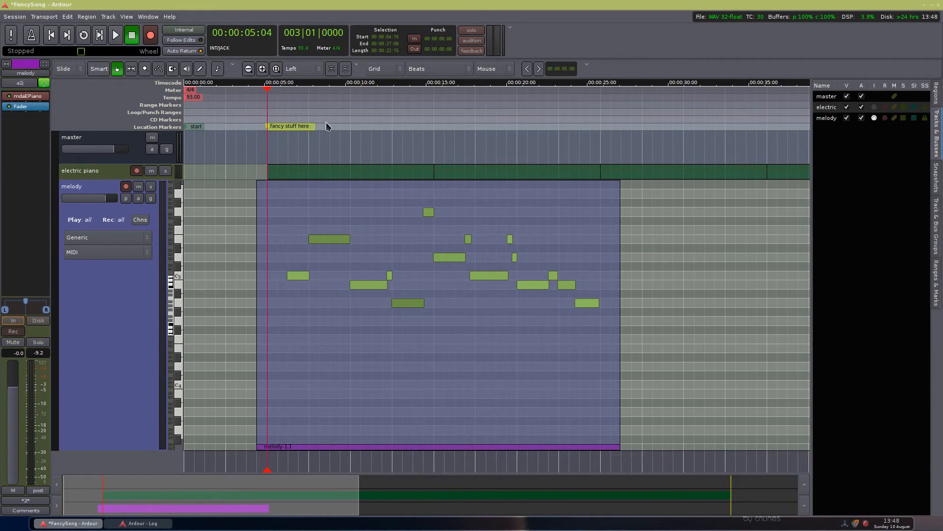
Step: Remove the 'fancy stuff here' marker, leaving only the session start marker
right_click(289, 126)
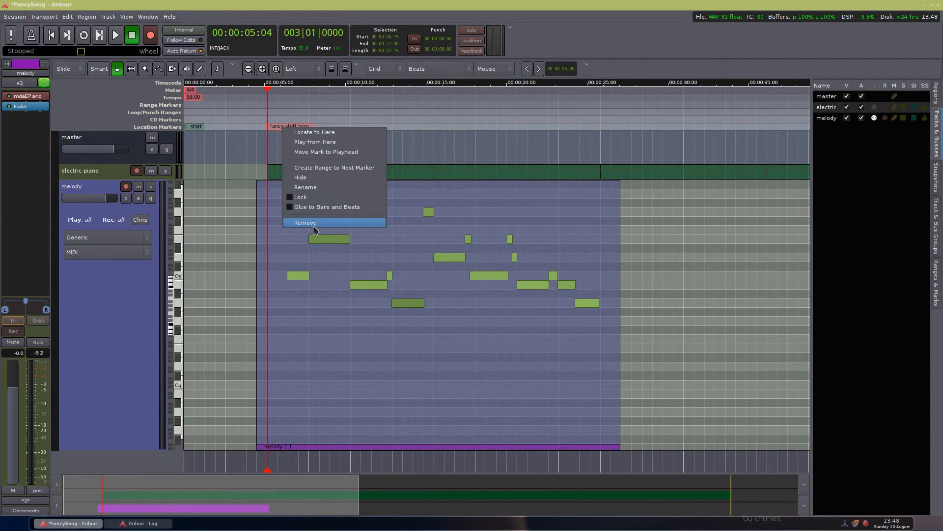
left_click(304, 223)
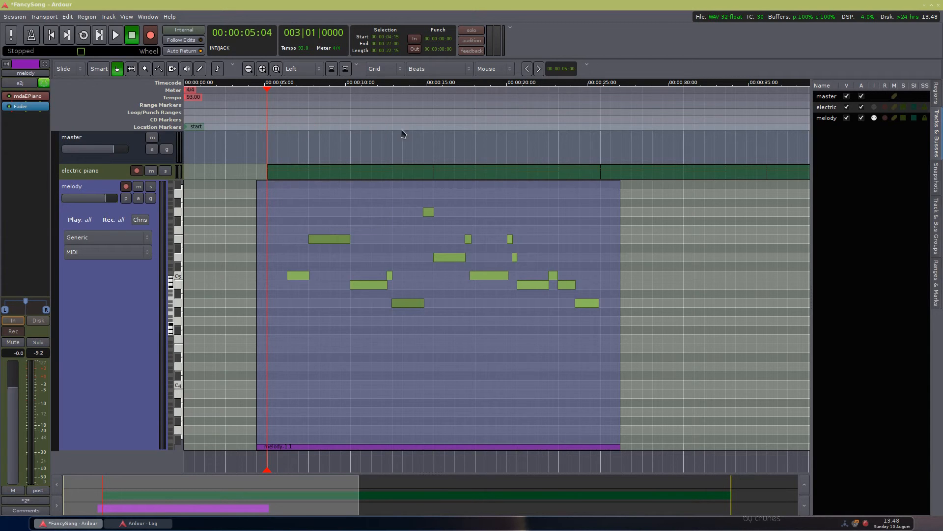
mouse_move(231, 131)
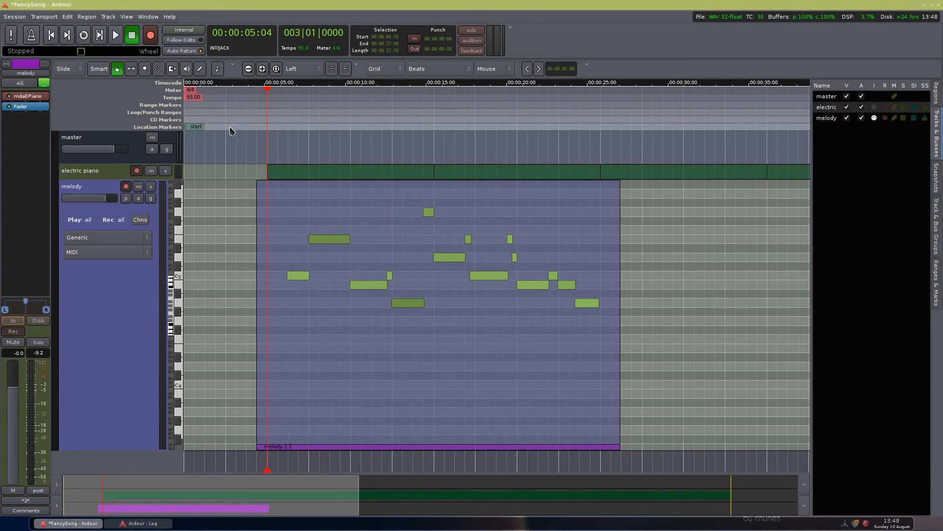
right_click(230, 126)
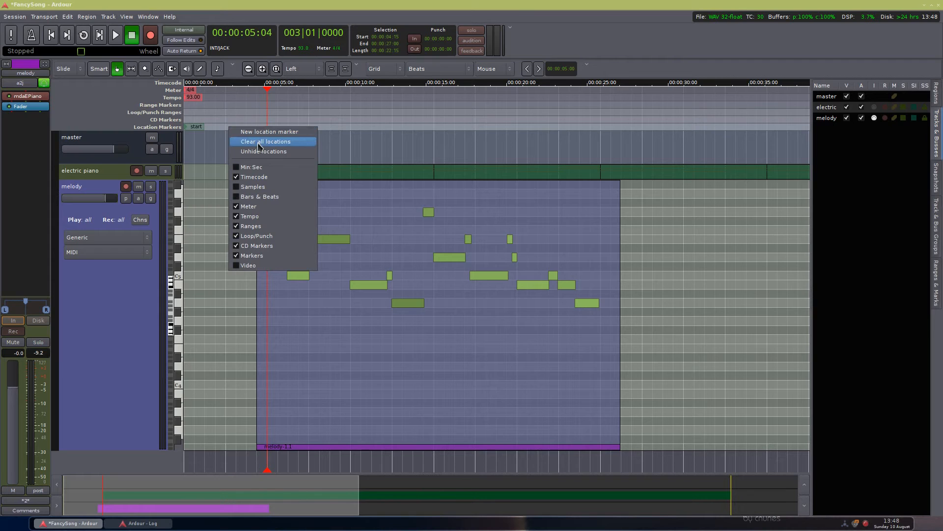
mouse_move(245, 337)
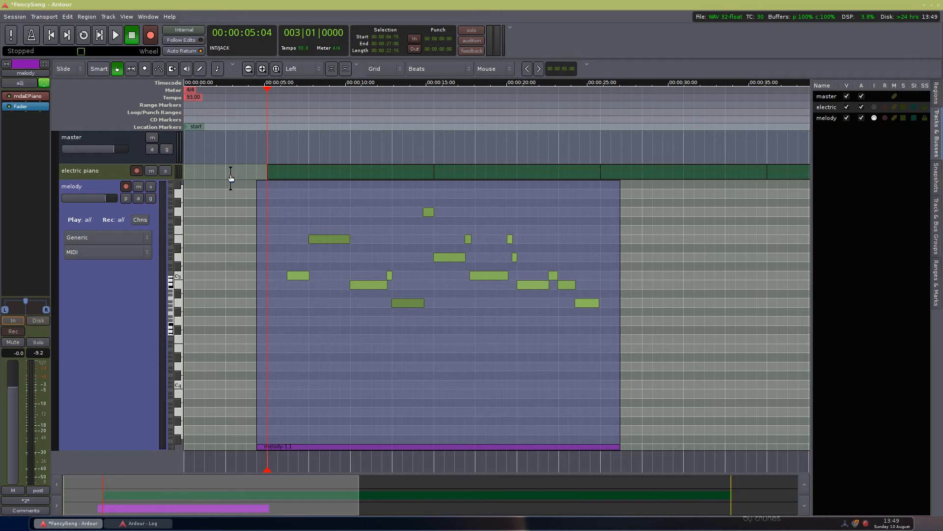
Step: Play the session past the 24–25 second point to place mark1 and mark2, then stop
left_click(115, 36)
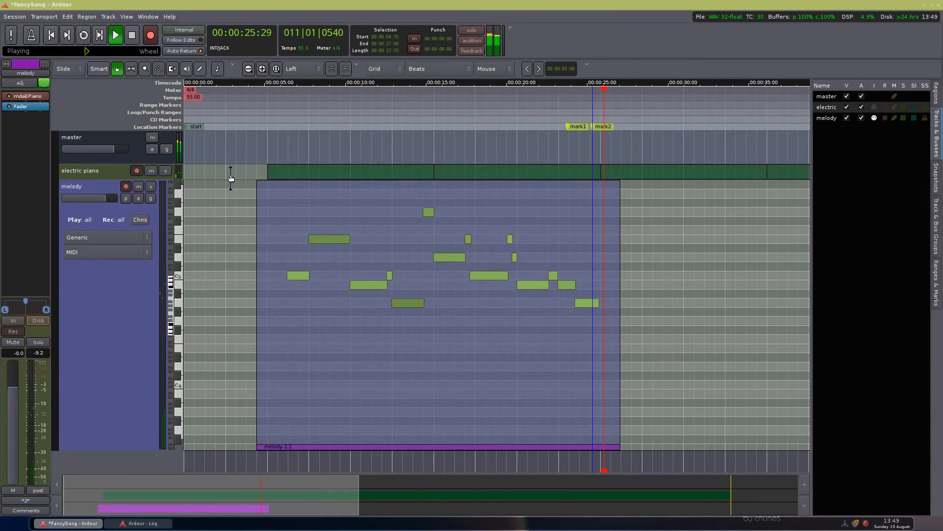
left_click(131, 35)
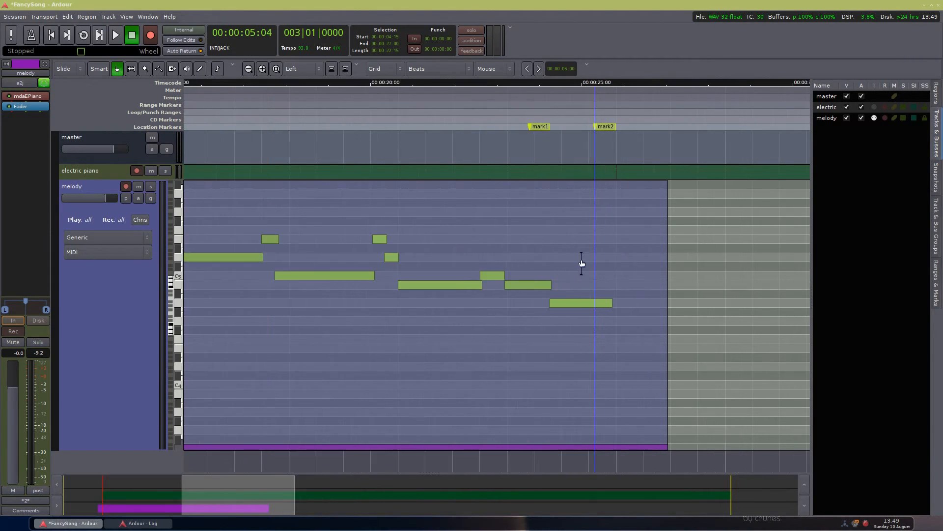
mouse_move(612, 123)
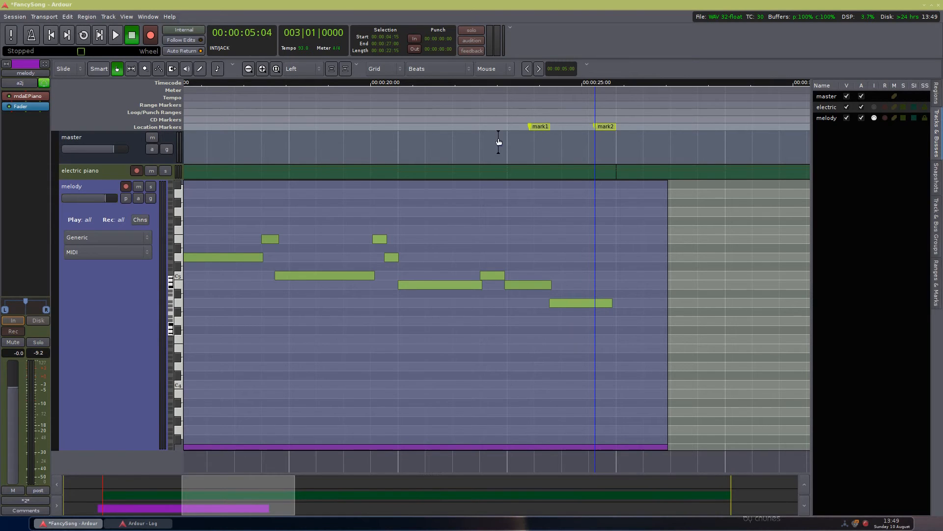
mouse_move(538, 263)
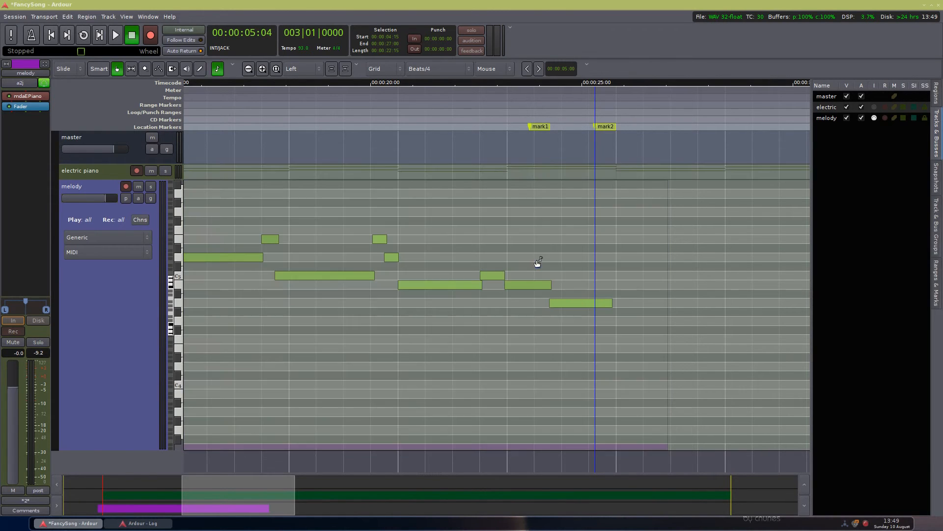
mouse_move(562, 264)
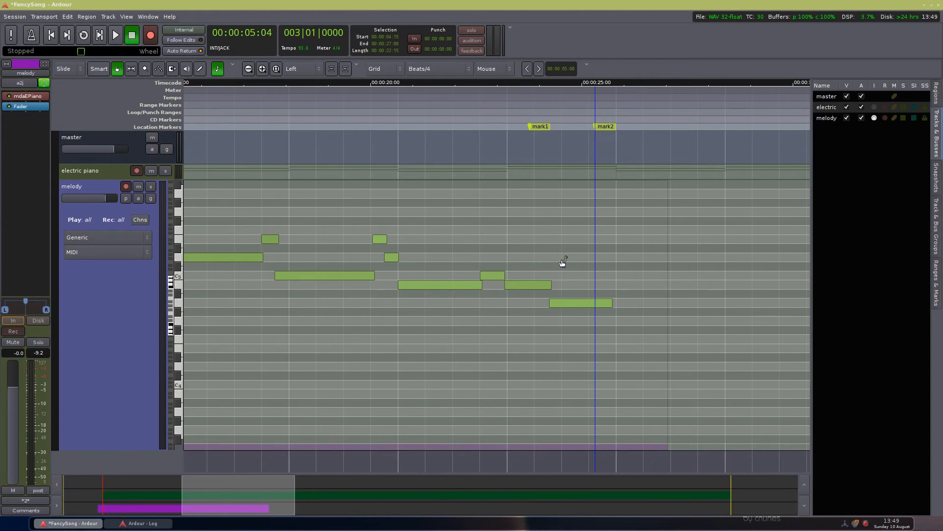
mouse_move(562, 272)
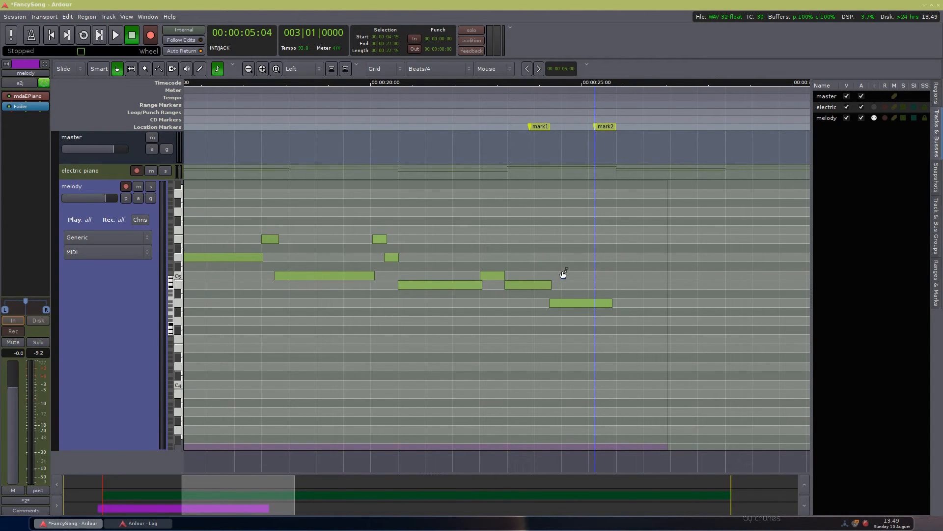
mouse_move(516, 227)
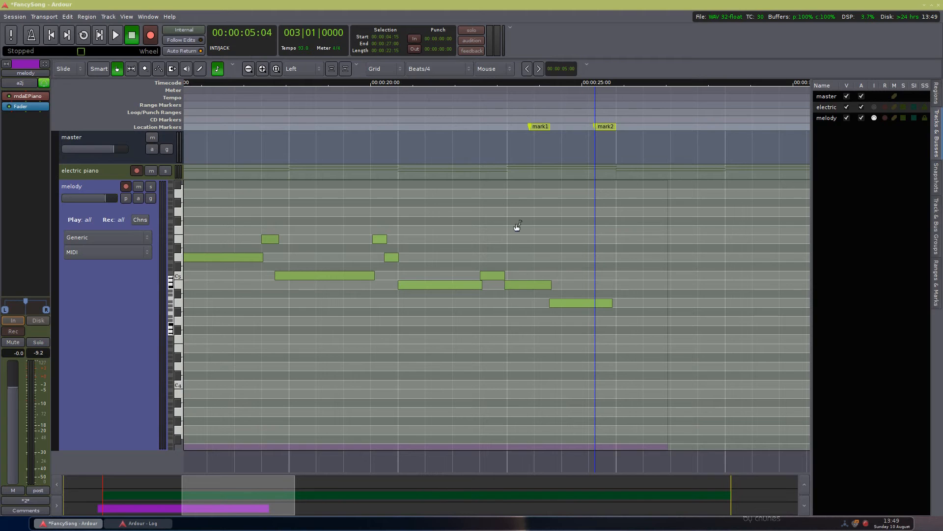
mouse_move(577, 266)
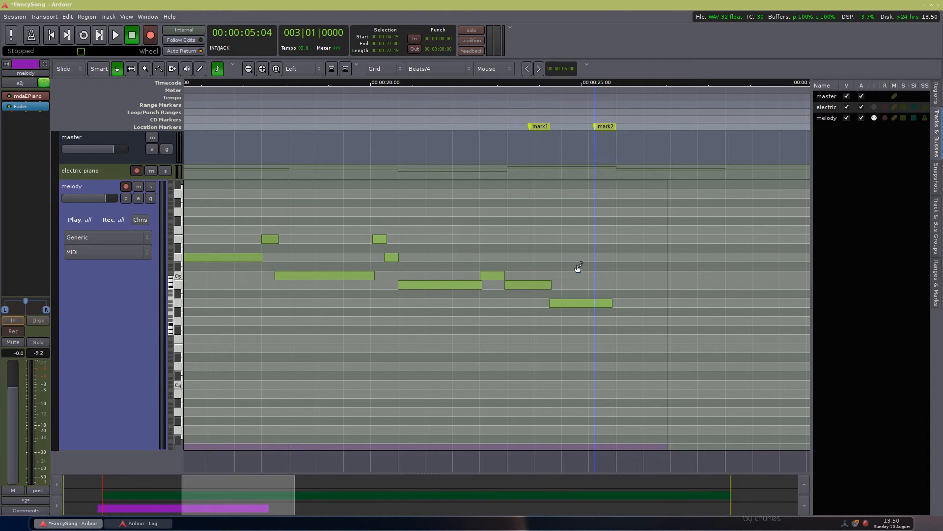
Step: Quantize the final melody notes near mark1 and mark2 to the grid and audition them
left_click(578, 303)
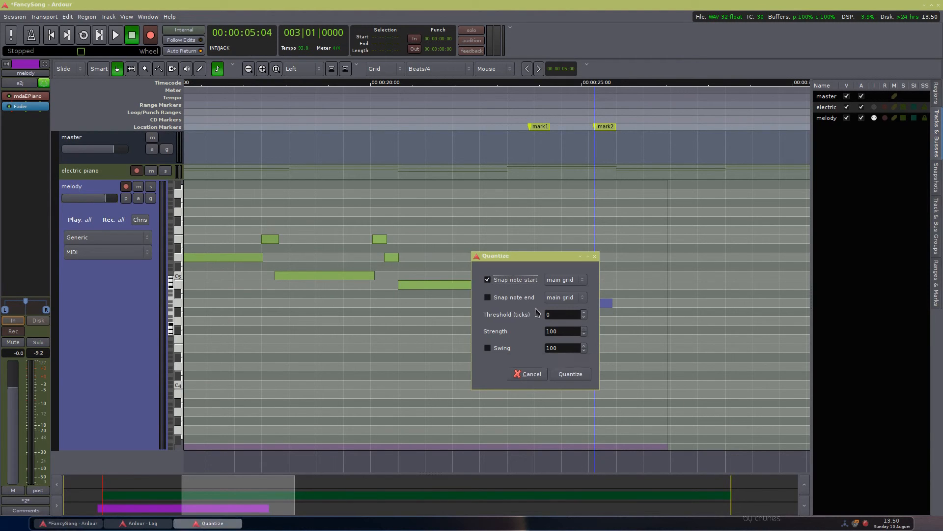
mouse_move(535, 307)
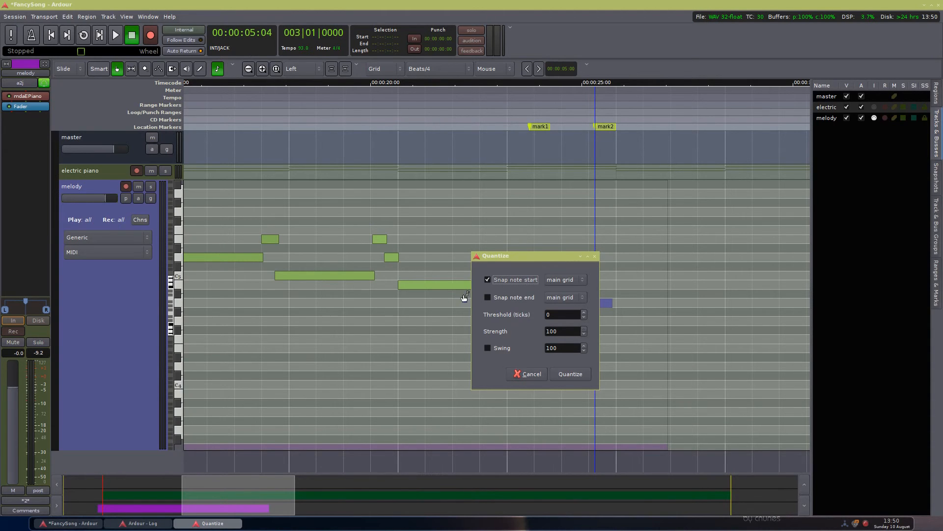
mouse_move(388, 202)
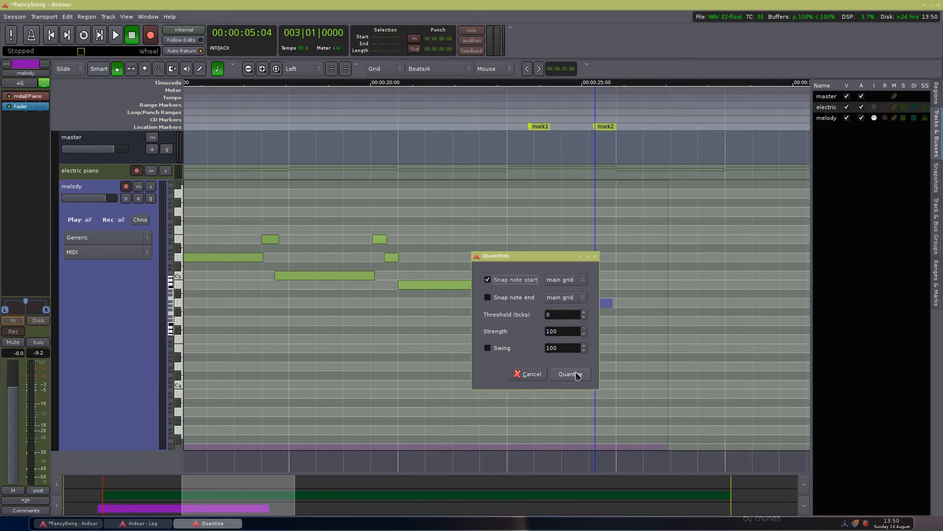
mouse_move(571, 386)
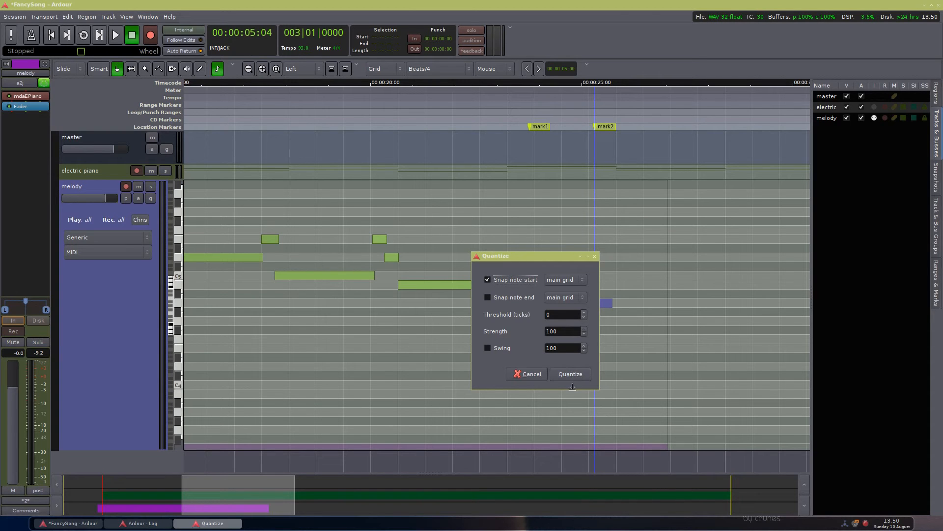
left_click(569, 374)
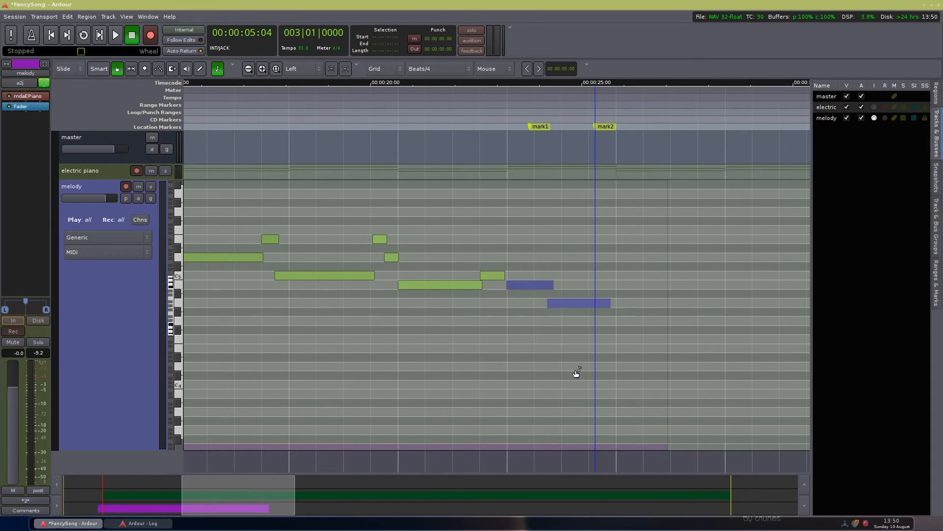
mouse_move(568, 318)
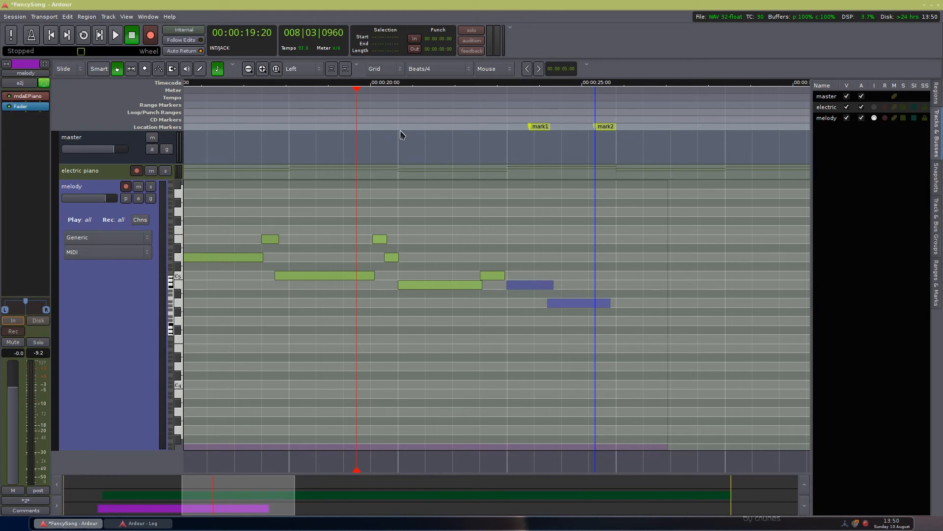
left_click(114, 34)
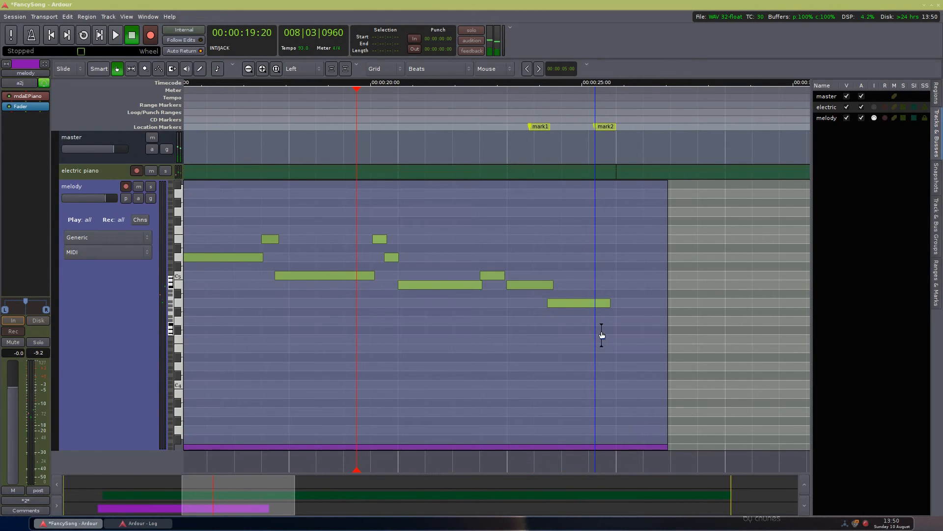
mouse_move(596, 331)
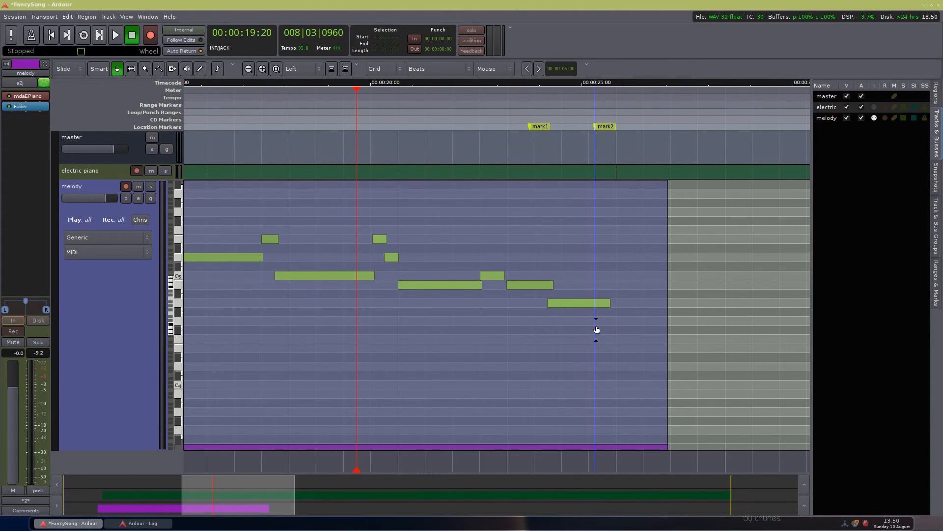
mouse_move(588, 330)
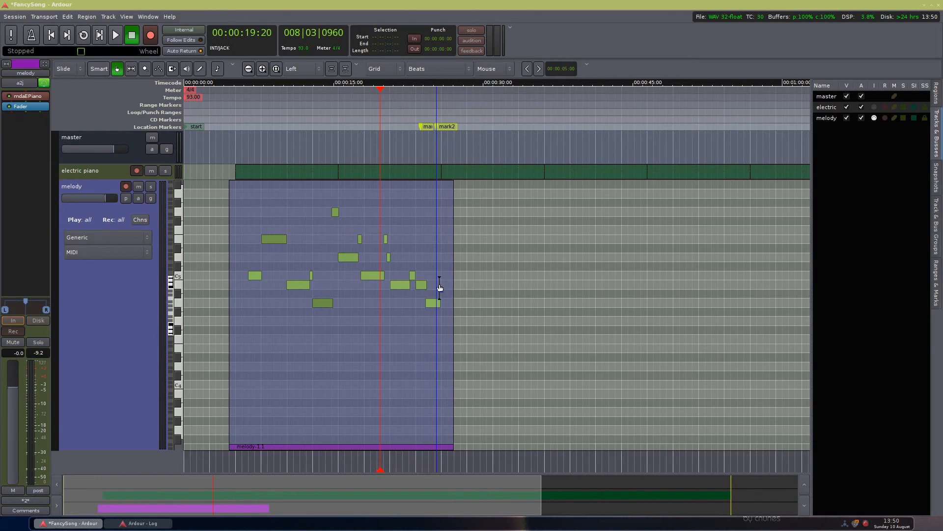
mouse_move(423, 245)
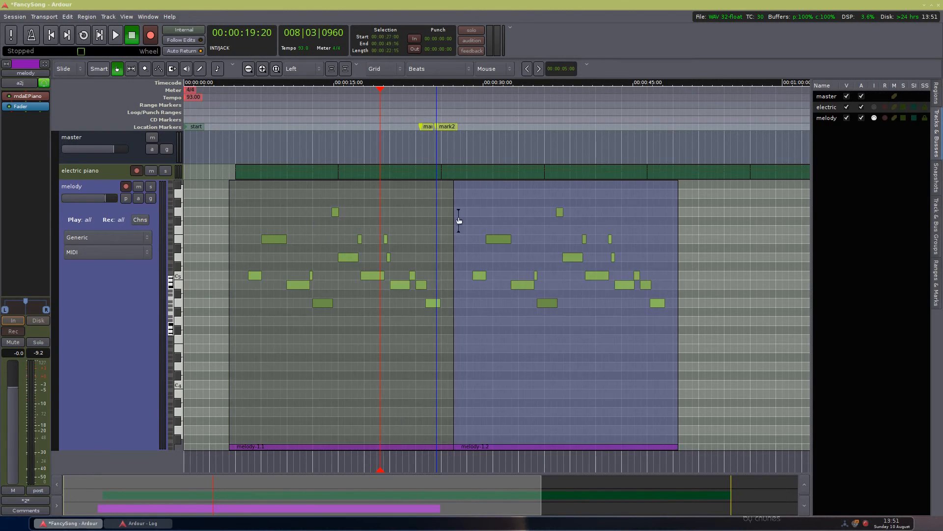
mouse_move(445, 331)
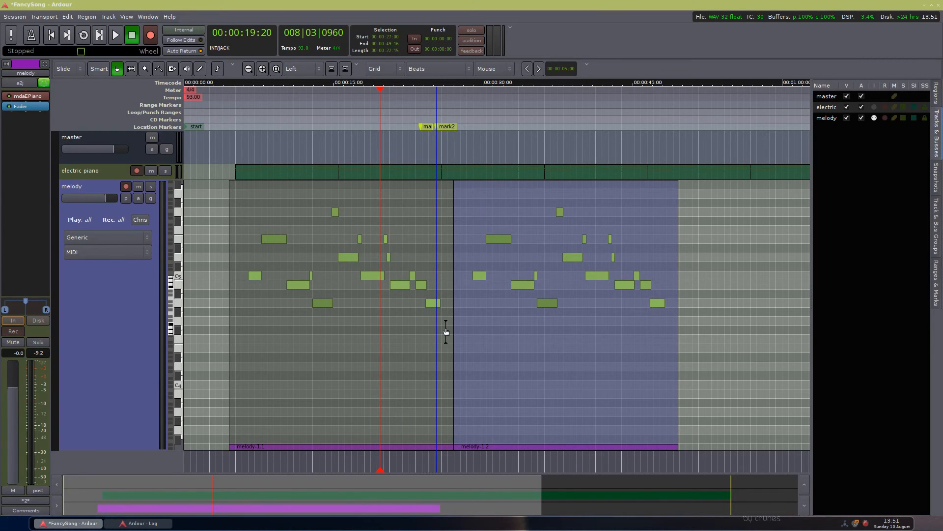
mouse_move(550, 263)
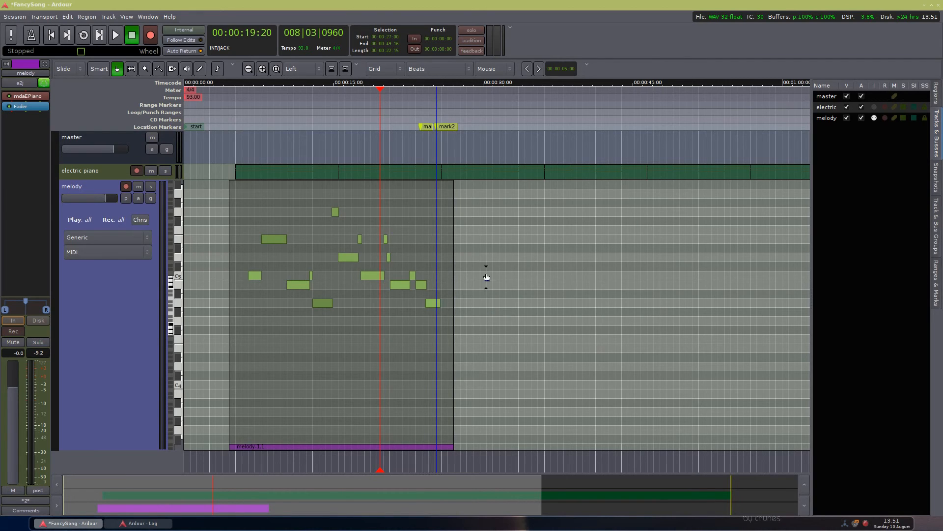
mouse_move(271, 378)
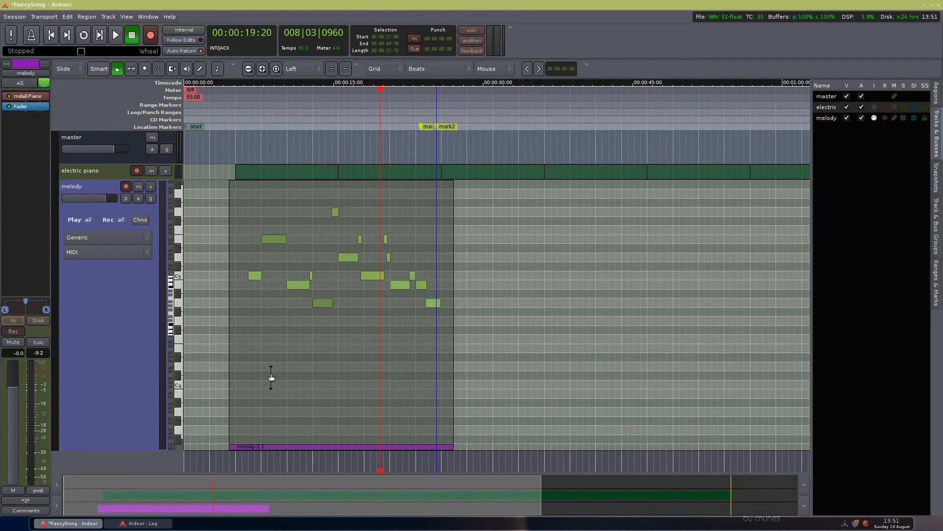
mouse_move(464, 447)
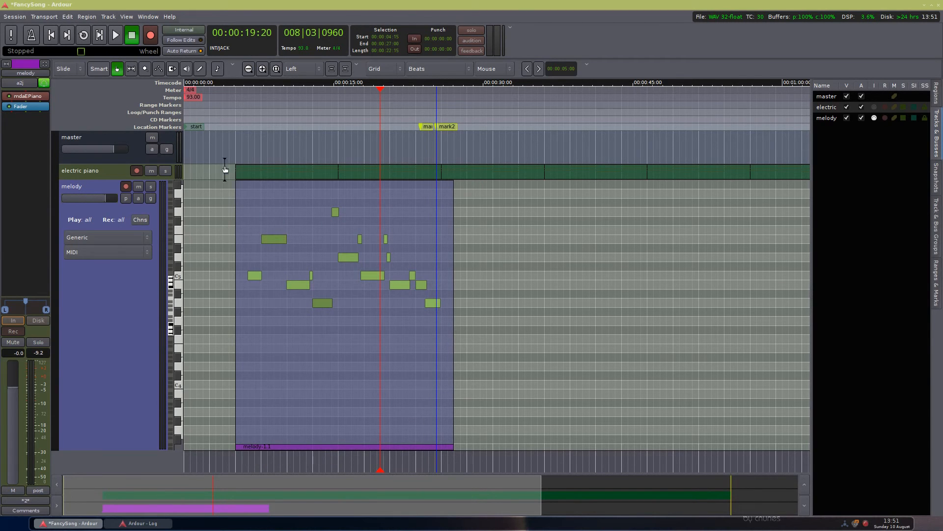
mouse_move(457, 252)
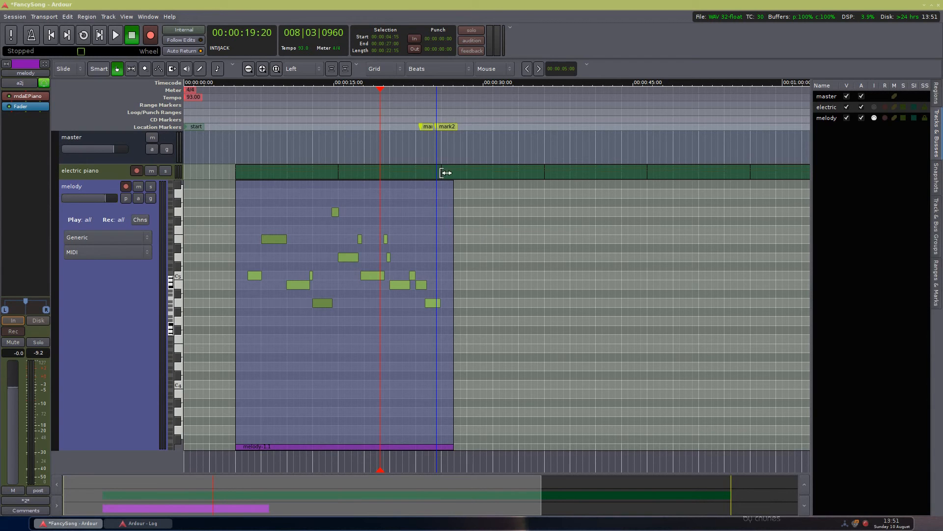
Step: Drag the melody-1 region's end edge back so it finishes at mark2
left_click_drag(452, 173, 439, 445)
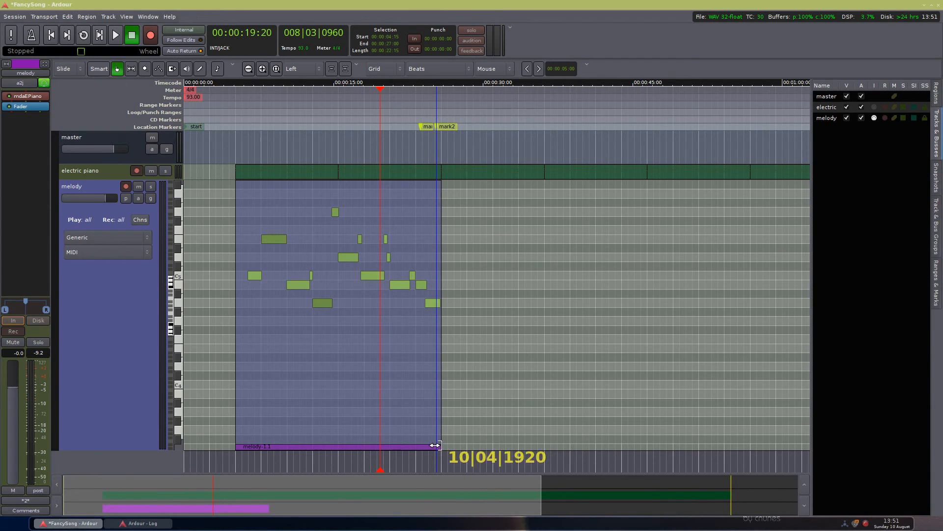
mouse_move(330, 314)
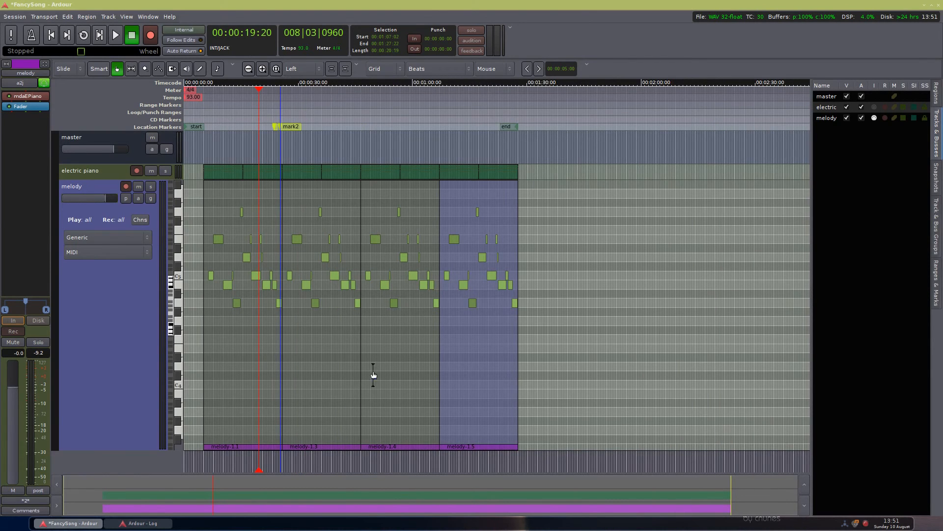
mouse_move(261, 395)
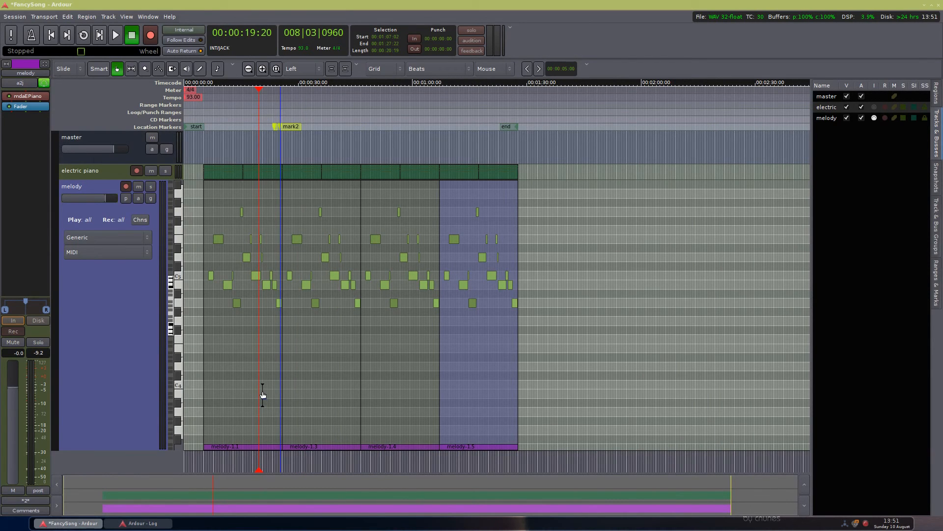
mouse_move(98, 349)
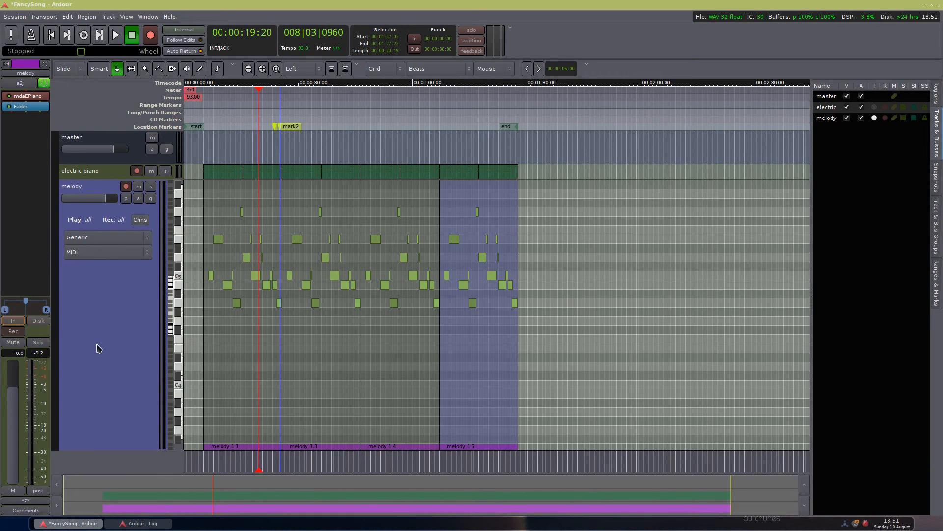
mouse_move(124, 455)
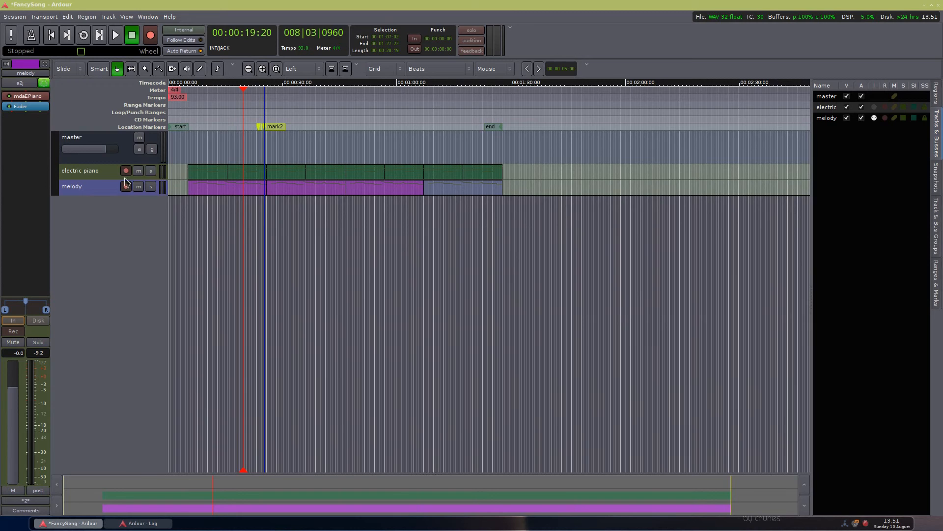
Step: Play through the four back-to-back melody regions beside the electric piano, then stop
left_click(115, 34)
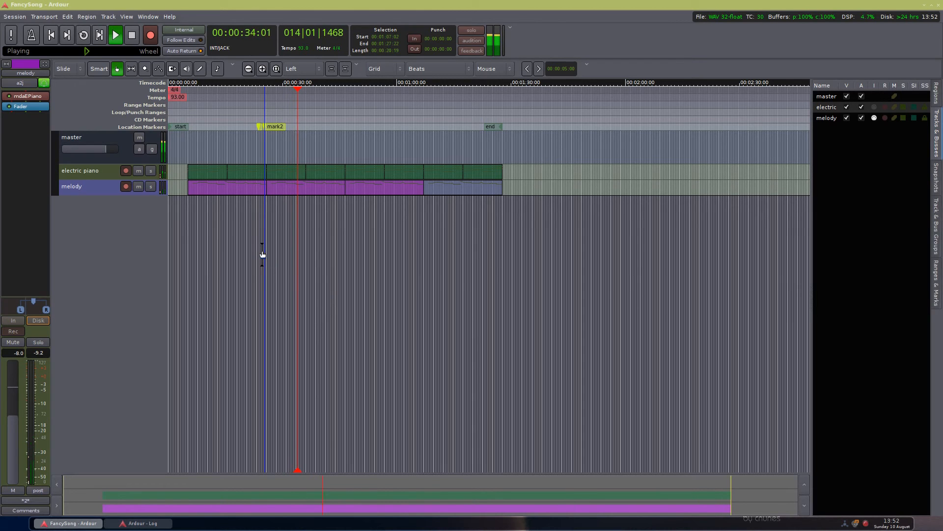
left_click(131, 35)
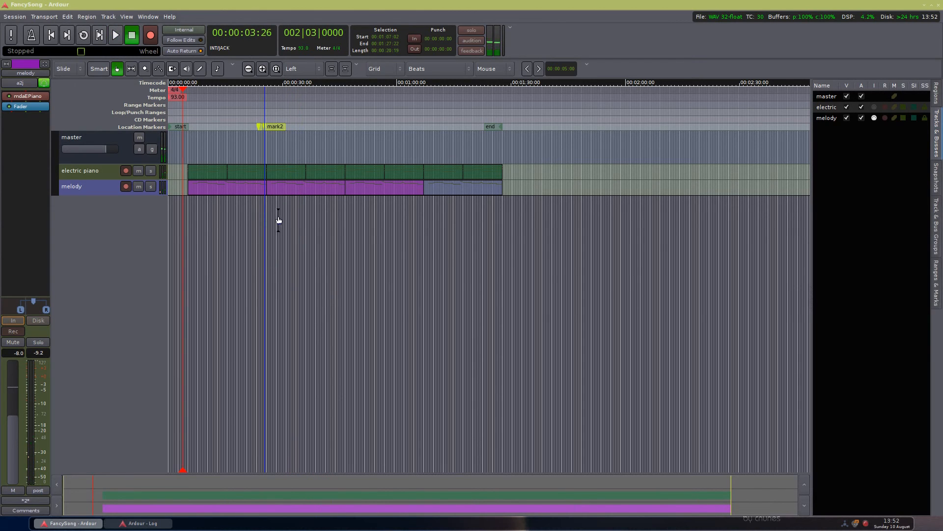
Step: Set the melody track height to large from its context menu
right_click(277, 127)
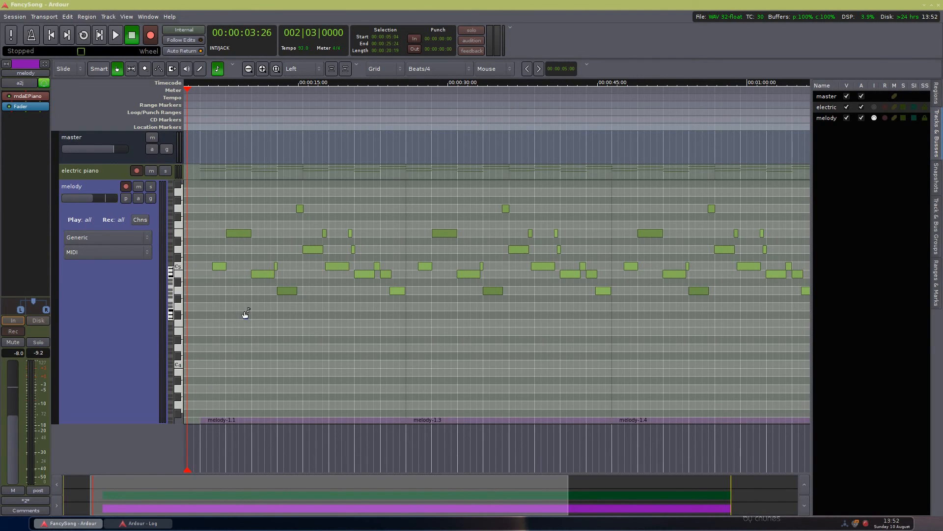
mouse_move(252, 309)
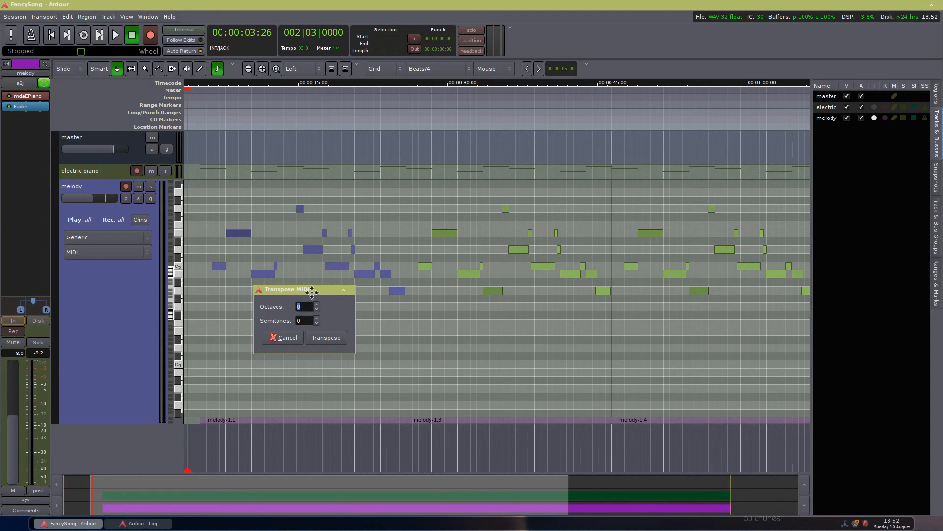
Step: Transpose the selected melody notes up one octave via Transpose MIDI
left_click_drag(311, 289, 311, 278)
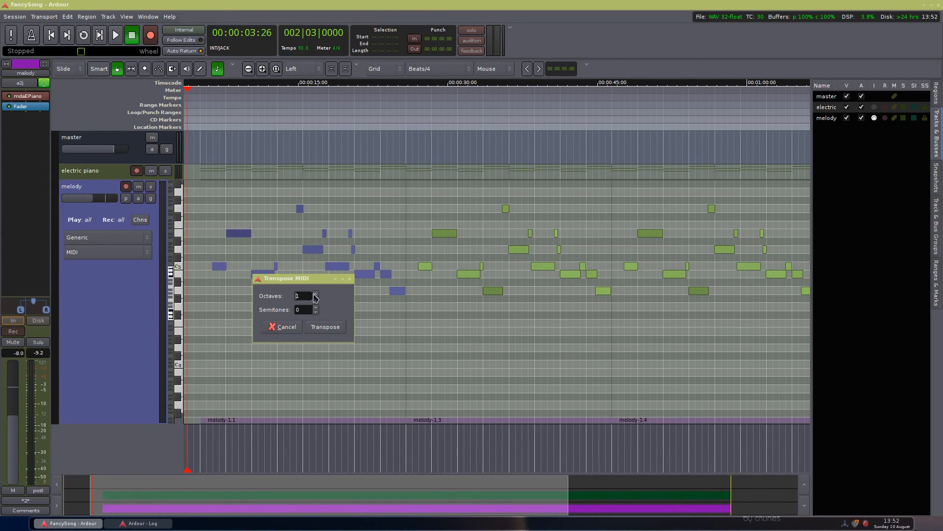
left_click(315, 297)
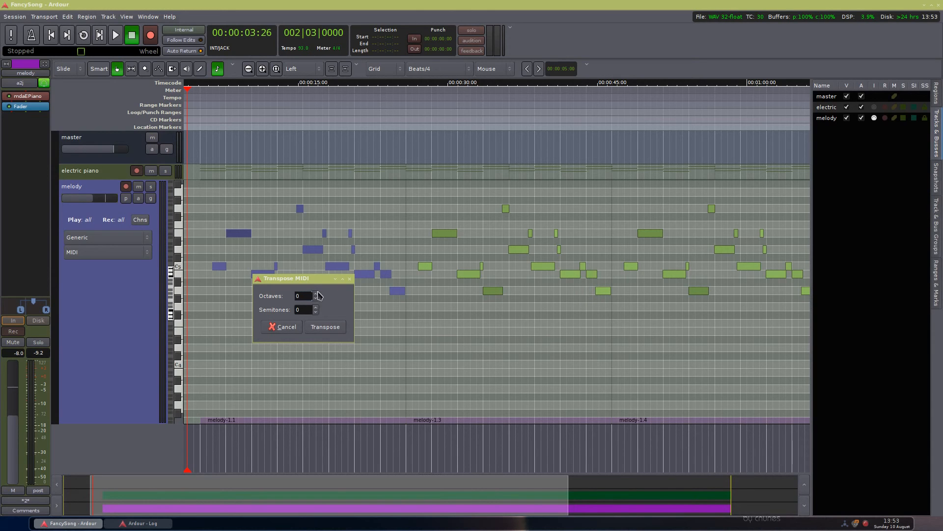
left_click(315, 294)
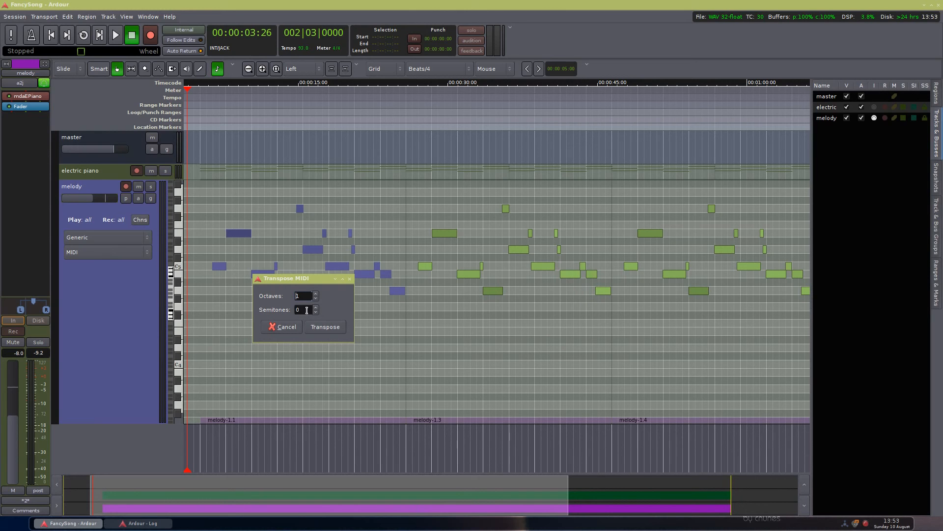
left_click(324, 327)
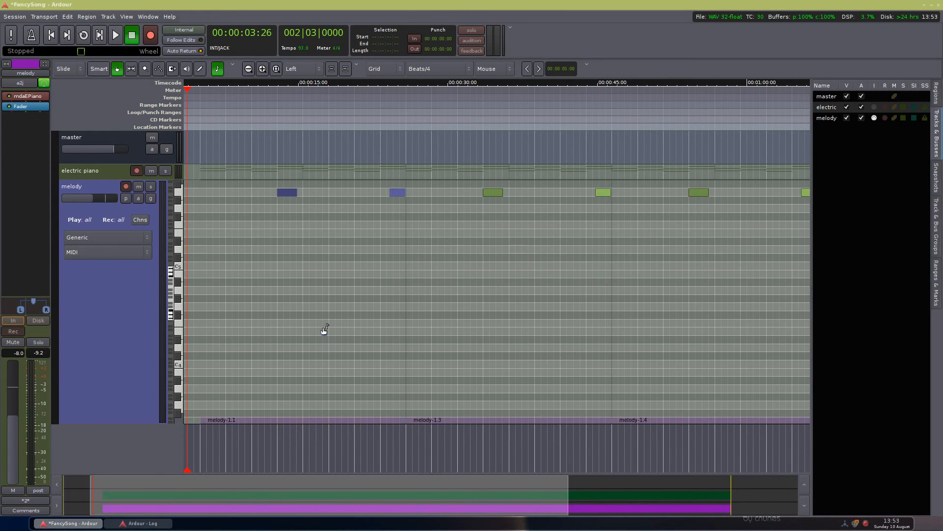
mouse_move(185, 335)
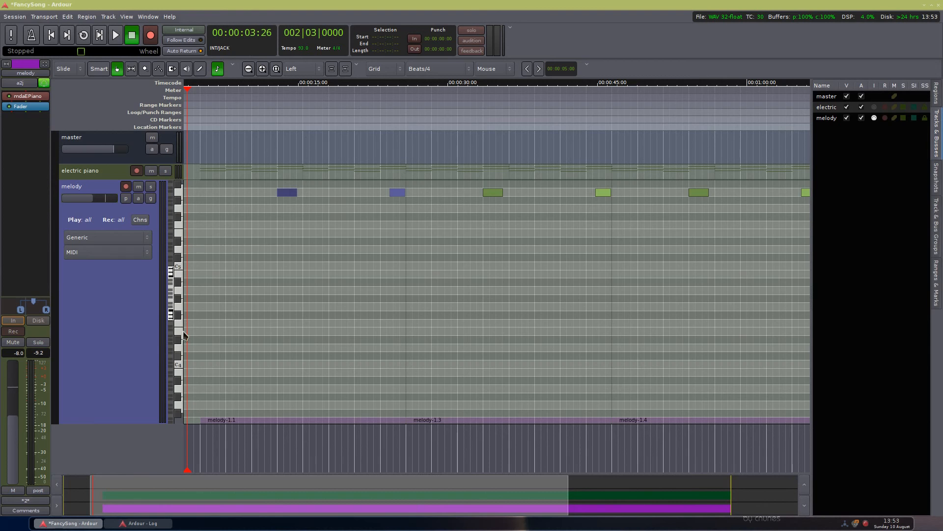
Step: Audition the upward try, then transpose the notes one octave down instead
left_click(114, 35)
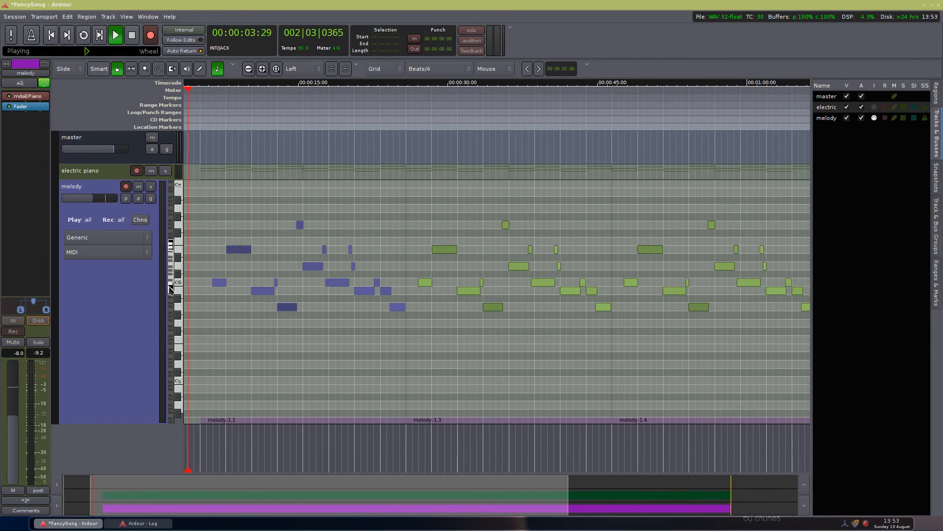
mouse_move(222, 325)
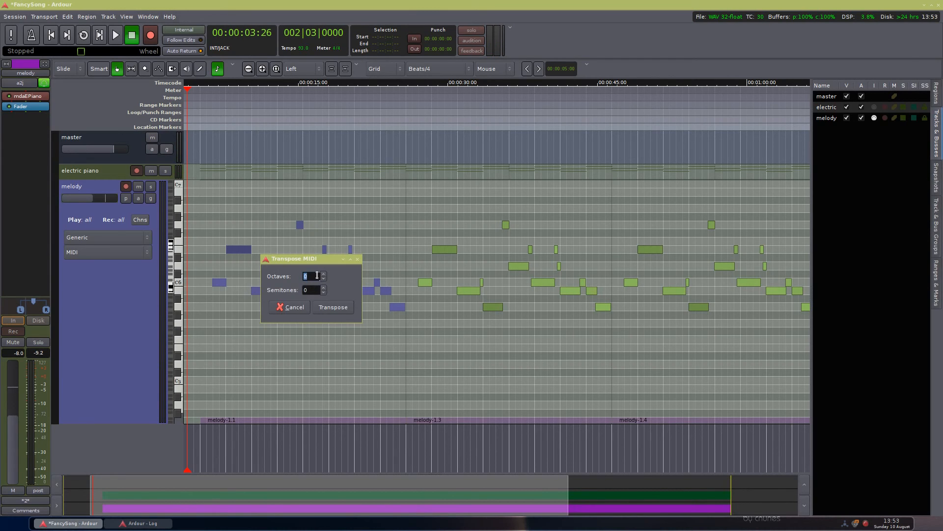
left_click(333, 306)
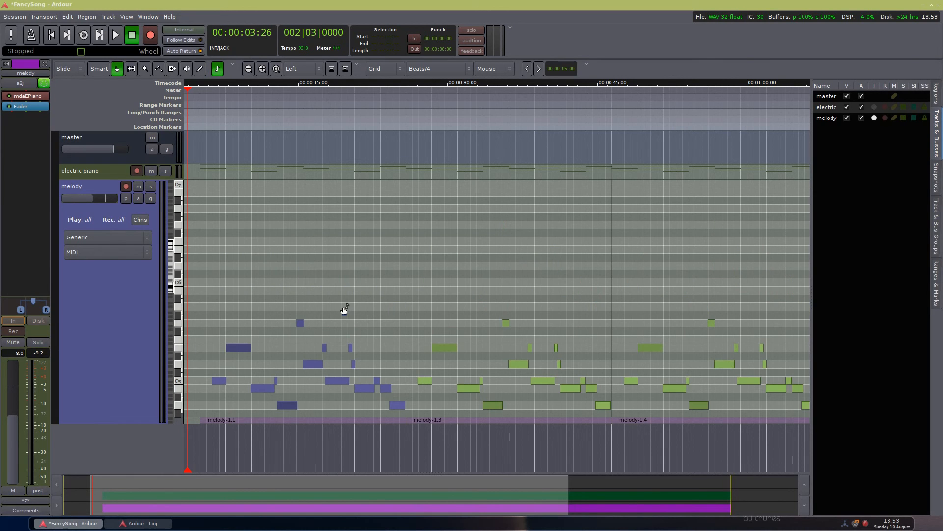
scroll("down", 3)
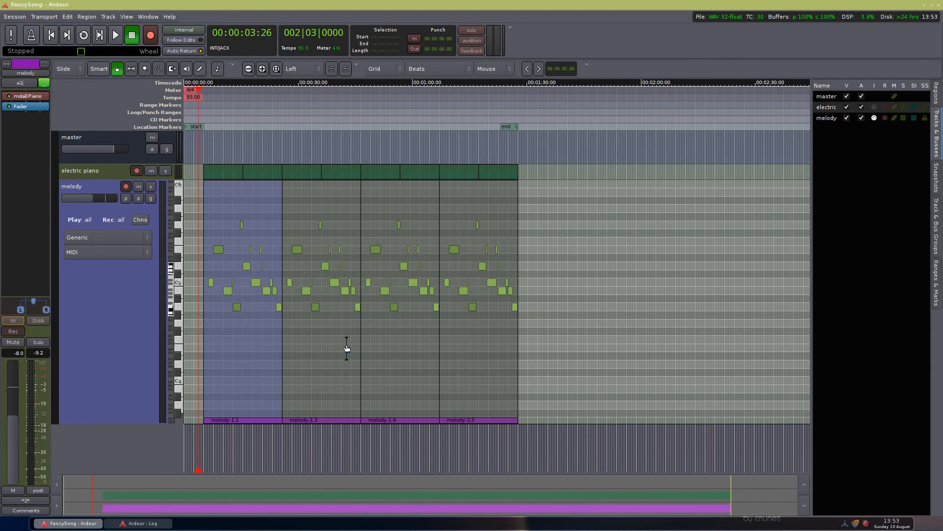
mouse_move(547, 68)
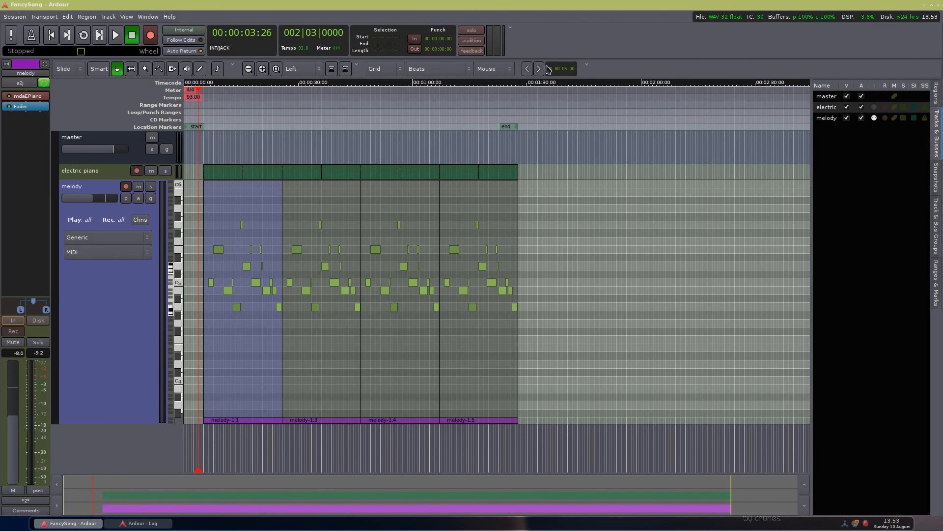
mouse_move(371, 252)
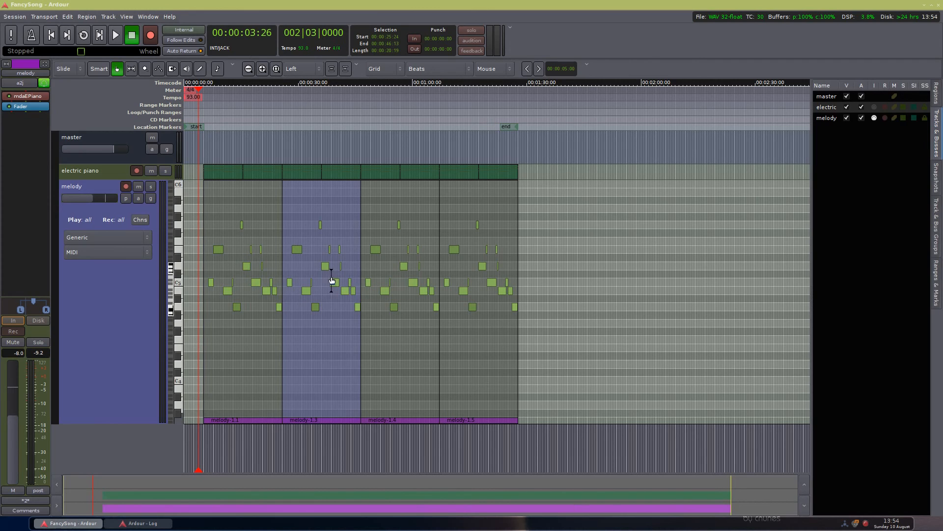
mouse_move(298, 213)
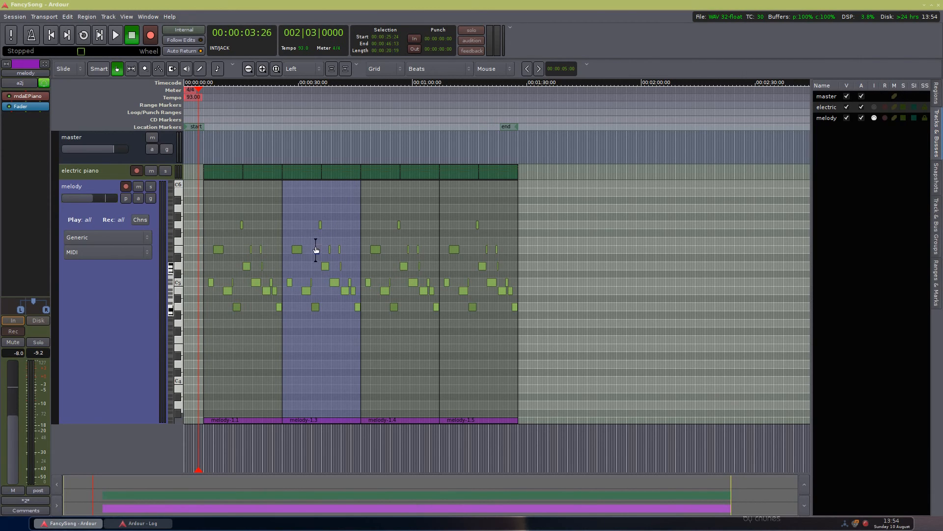
mouse_move(345, 264)
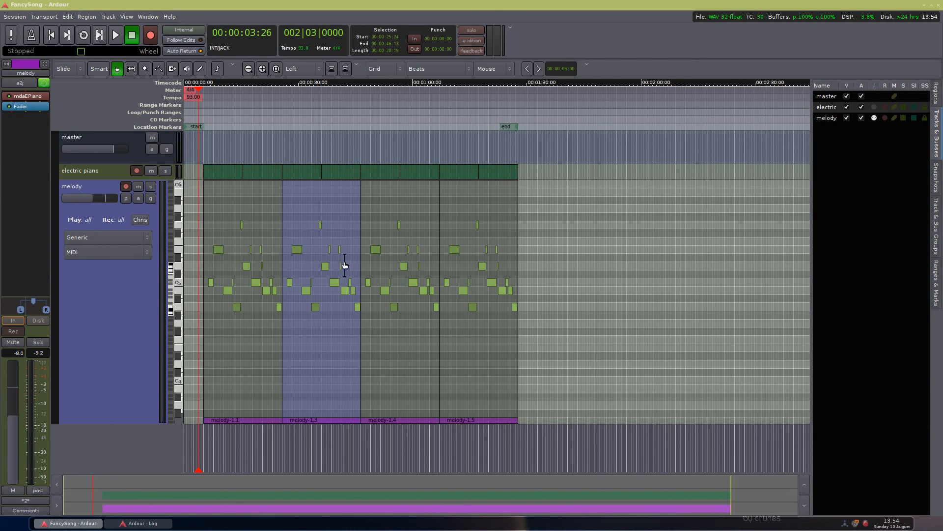
mouse_move(319, 256)
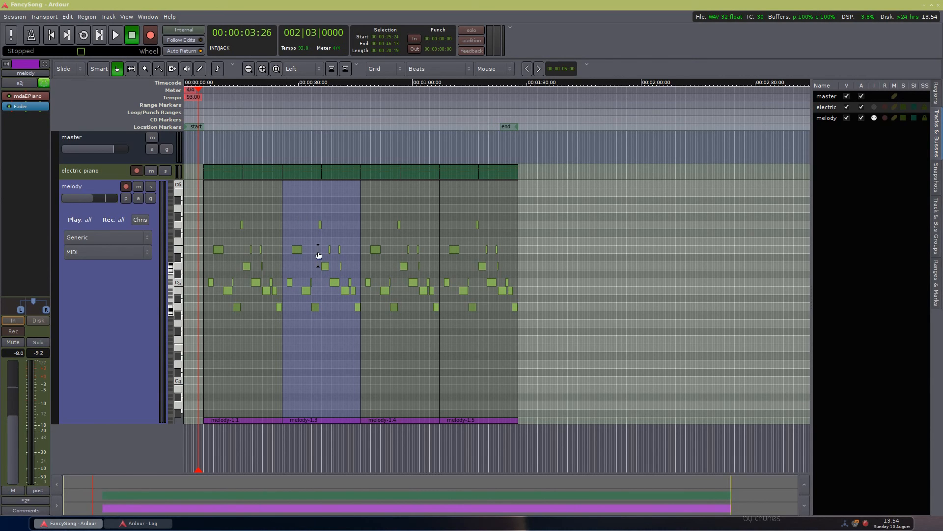
mouse_move(305, 252)
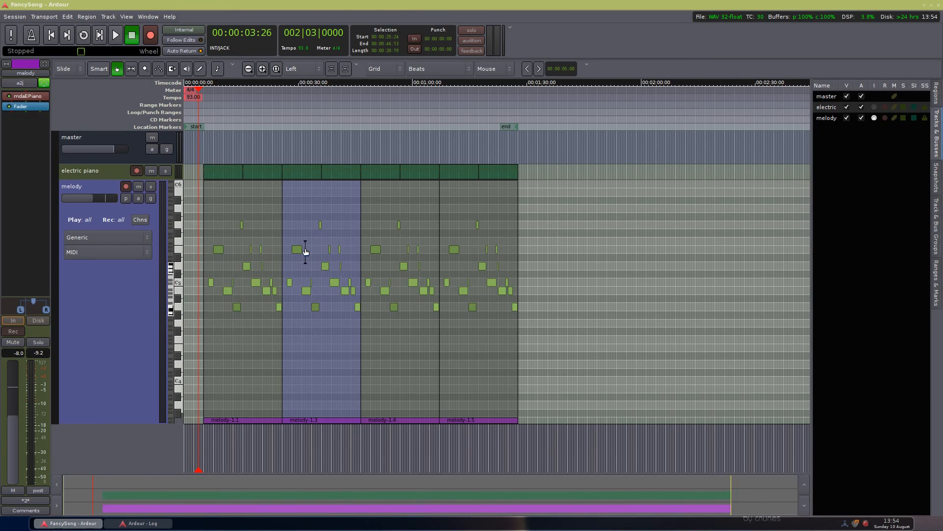
mouse_move(324, 238)
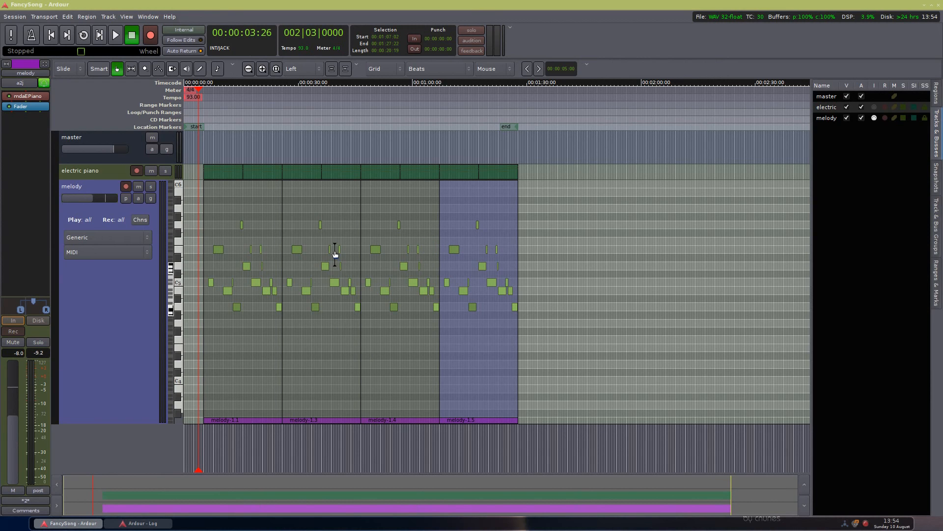
Step: Unlink the second melody region from its copies, making it independent region melody-2.mid-2
right_click(335, 252)
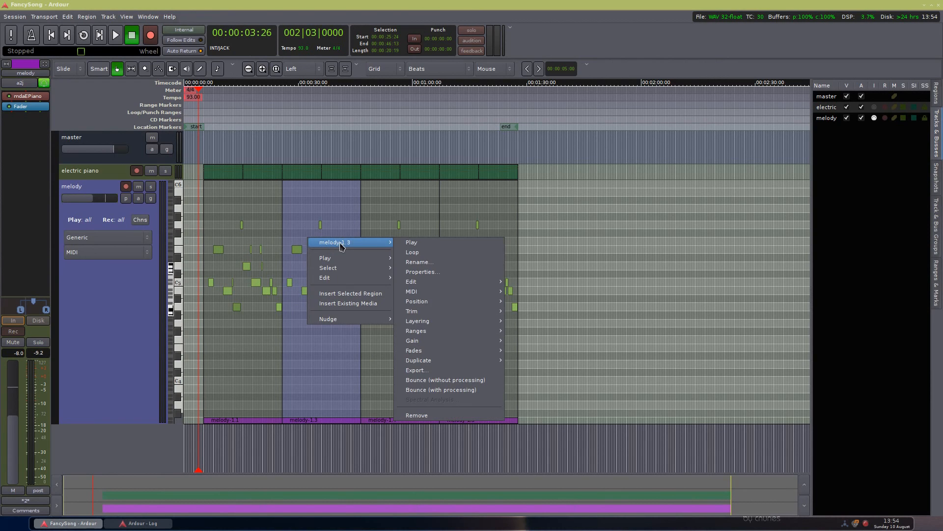
mouse_move(411, 291)
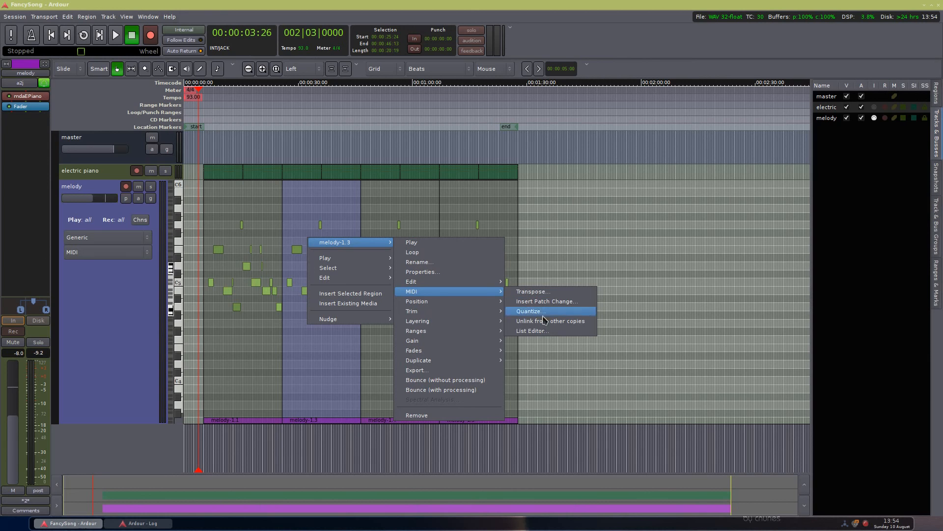
mouse_move(550, 321)
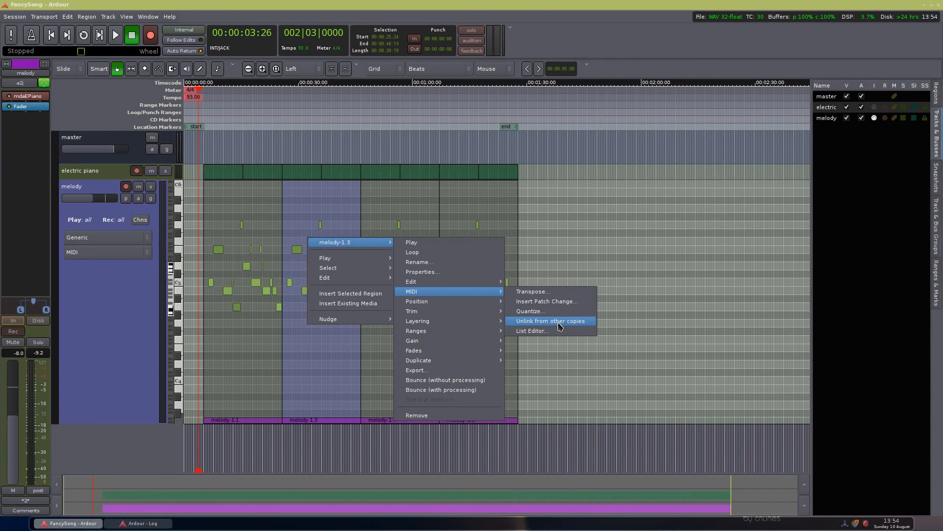
left_click(548, 321)
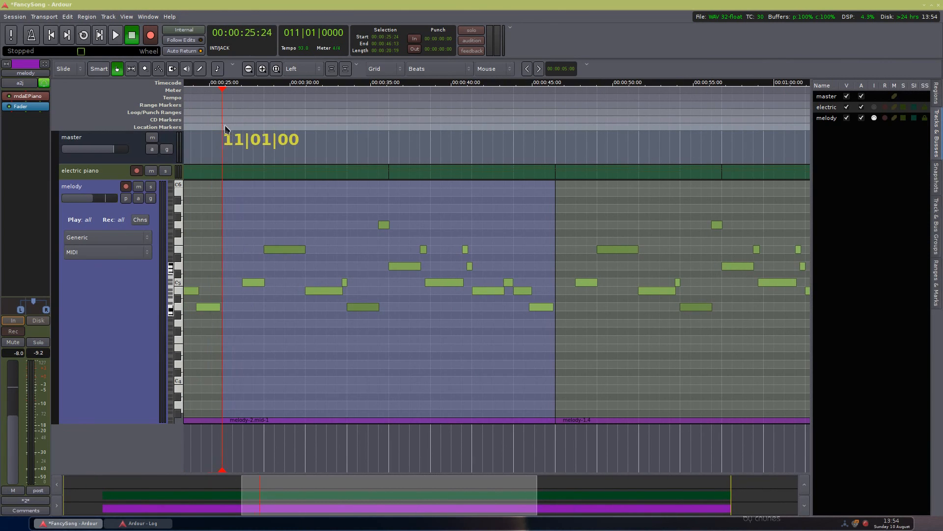
Step: In internal edit mode, move the first long note higher and audition the change
left_click(114, 35)
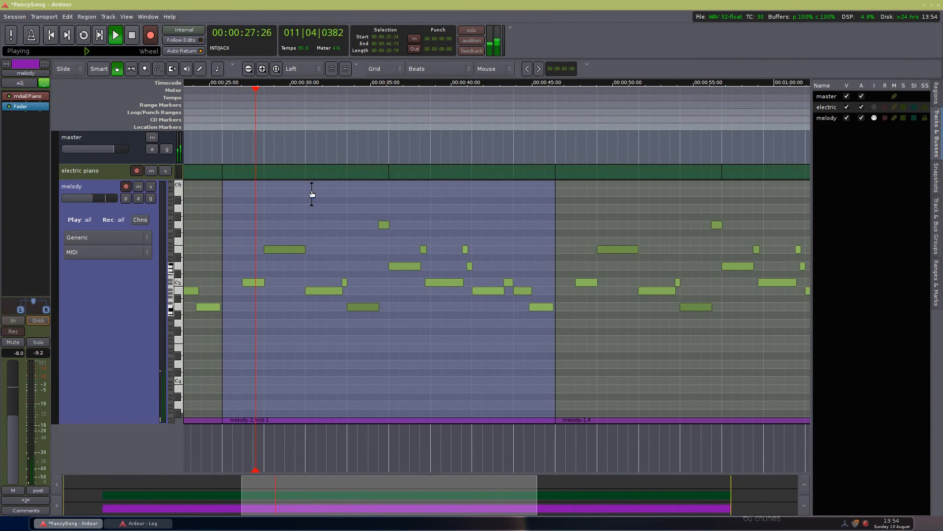
left_click(130, 34)
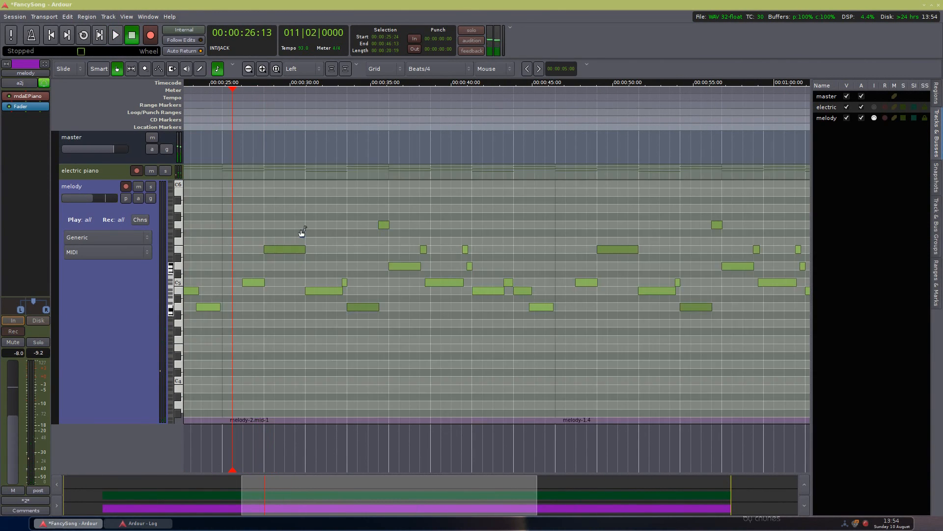
left_click(291, 248)
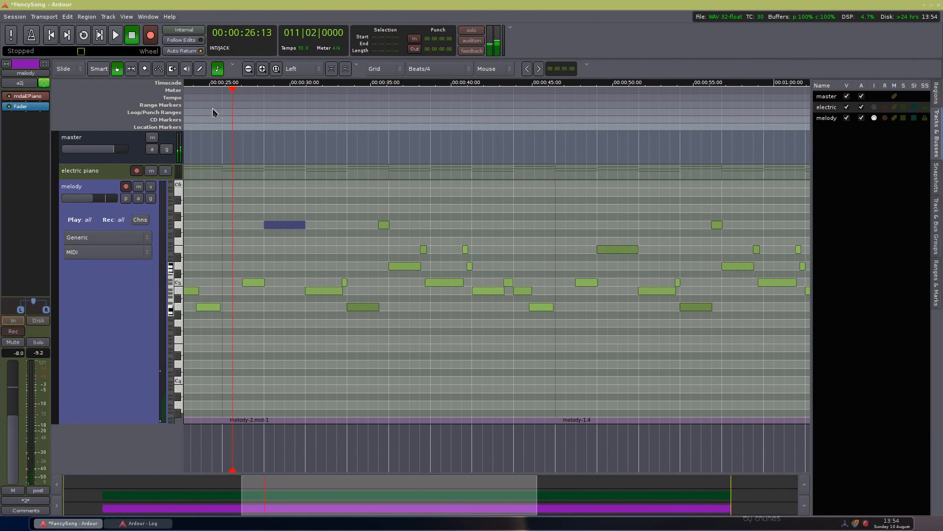
left_click(115, 34)
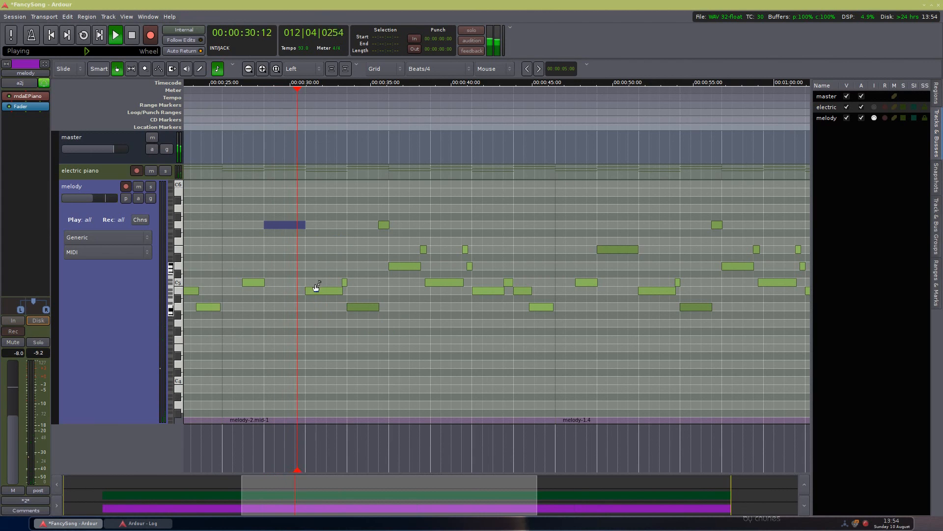
left_click(131, 35)
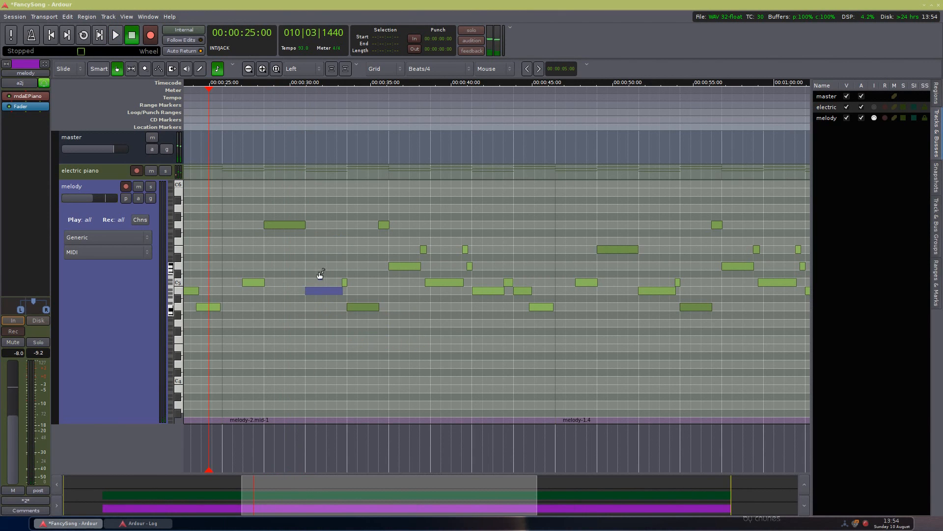
Step: Raise two more notes, reposition one, and drag a short note down to a lower pitch
left_click(114, 35)
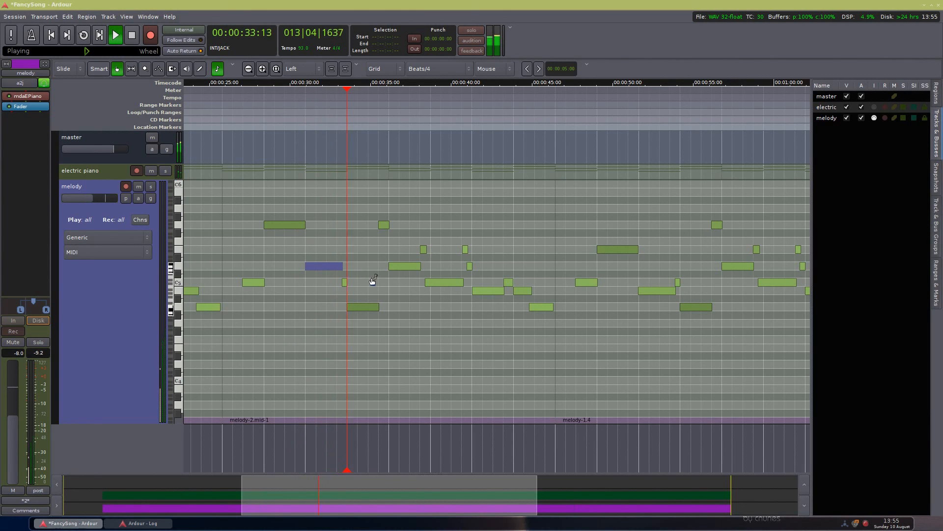
left_click(131, 36)
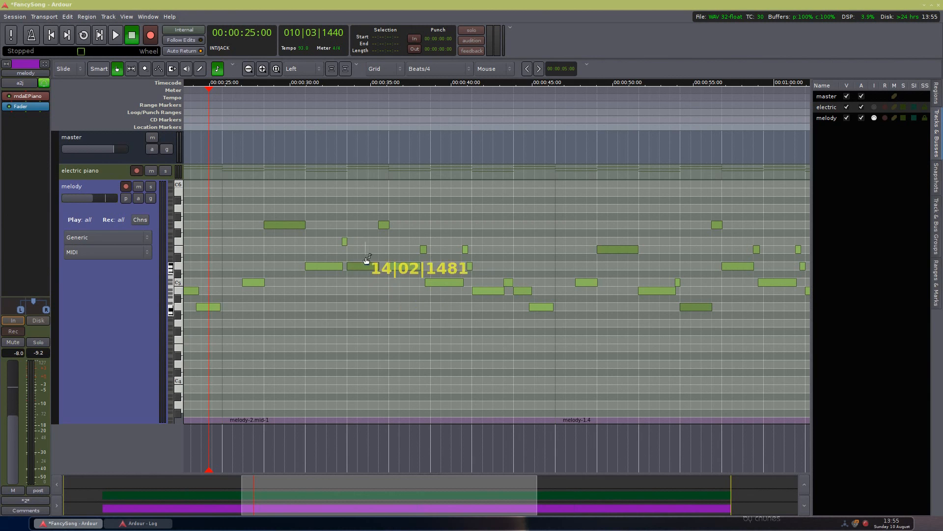
left_click(114, 34)
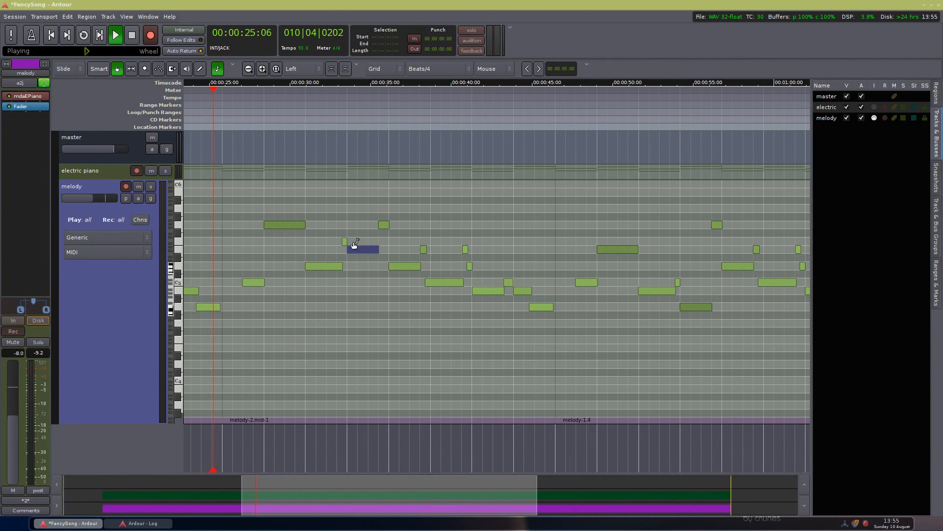
left_click(130, 34)
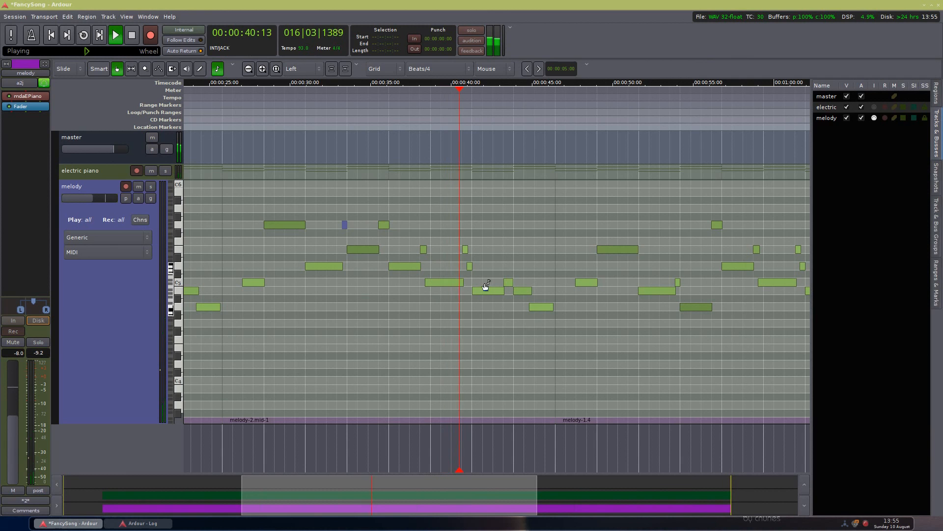
mouse_move(541, 292)
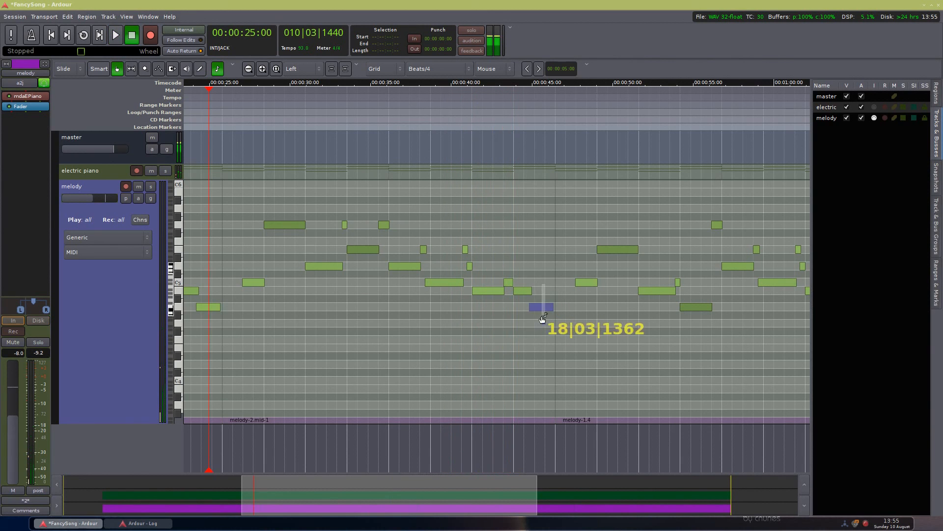
left_click_drag(542, 307, 519, 291)
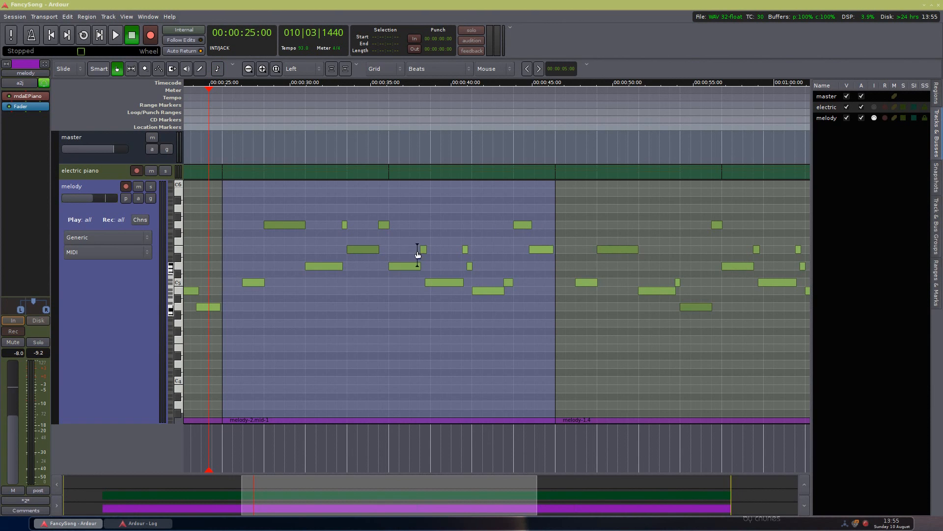
mouse_move(323, 263)
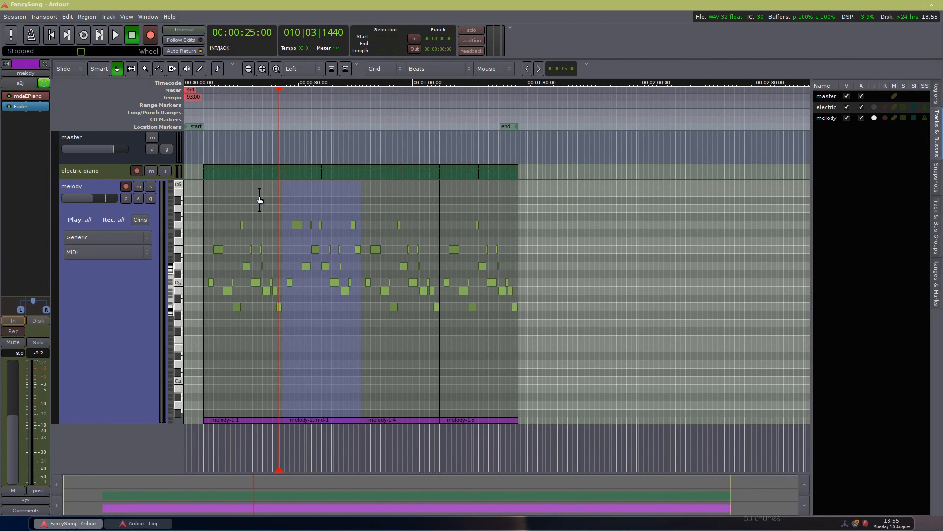
mouse_move(338, 247)
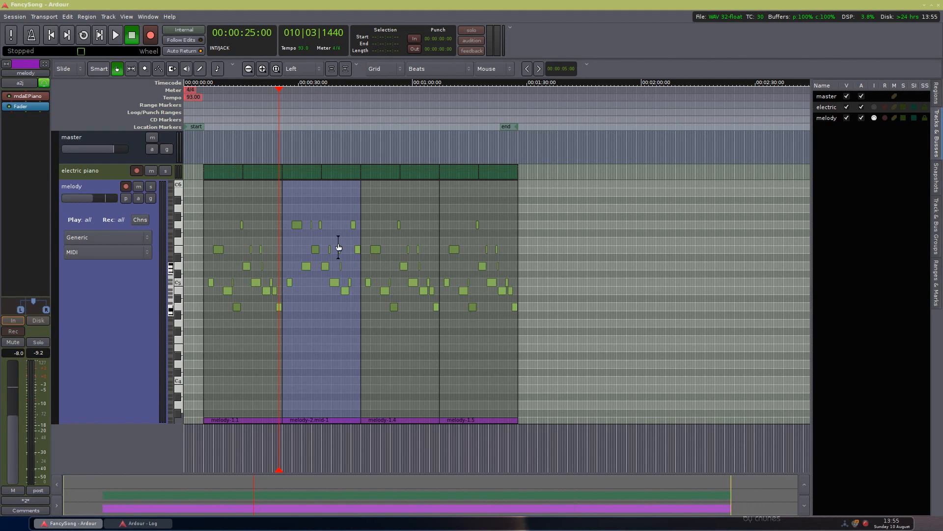
mouse_move(240, 118)
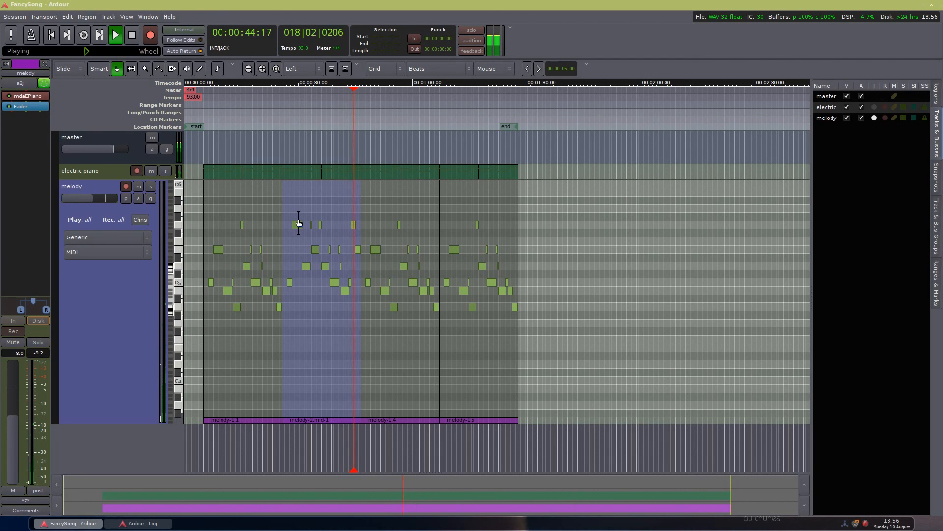
left_click(131, 35)
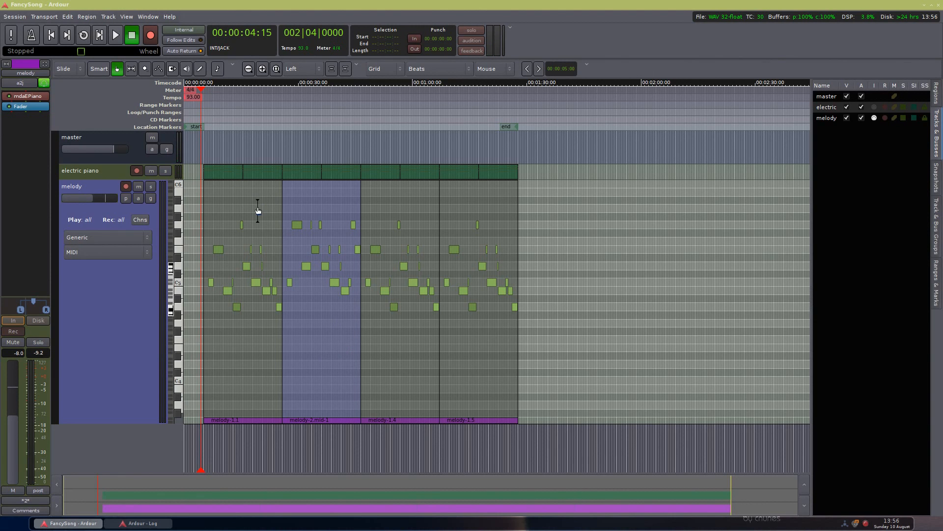
mouse_move(332, 205)
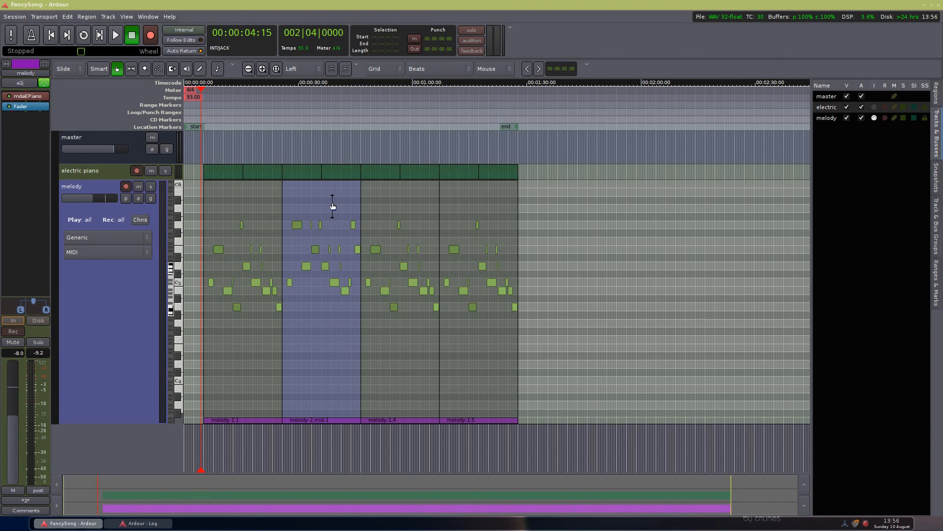
mouse_move(490, 219)
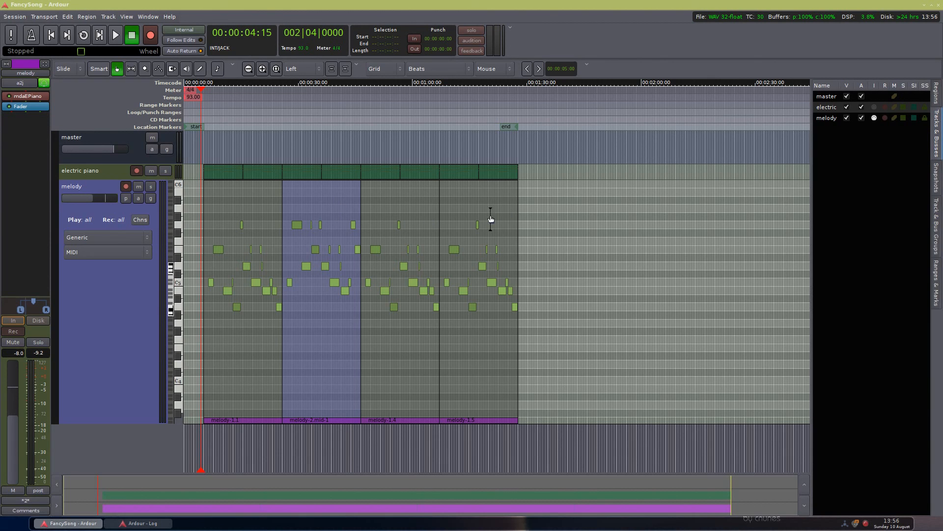
mouse_move(458, 202)
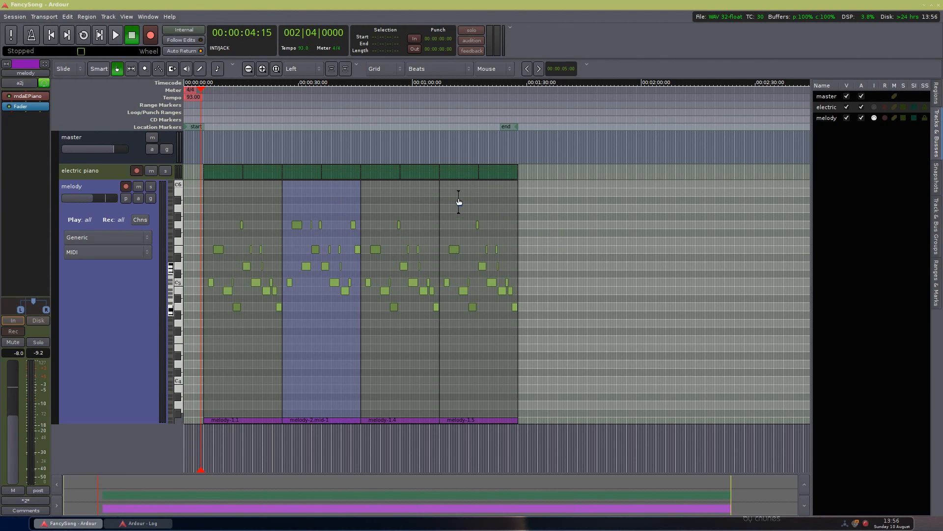